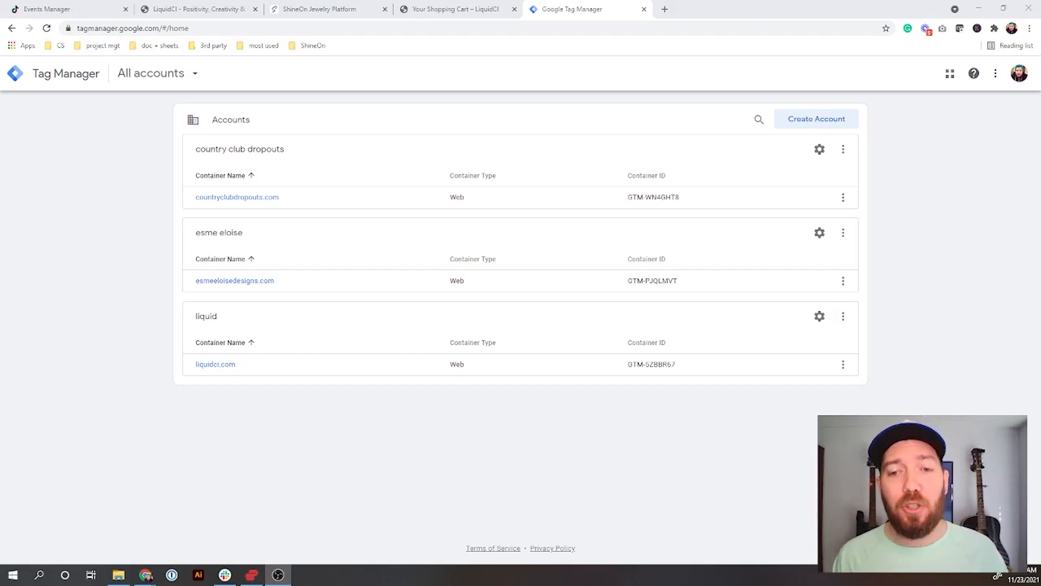
mouse_move(215, 364)
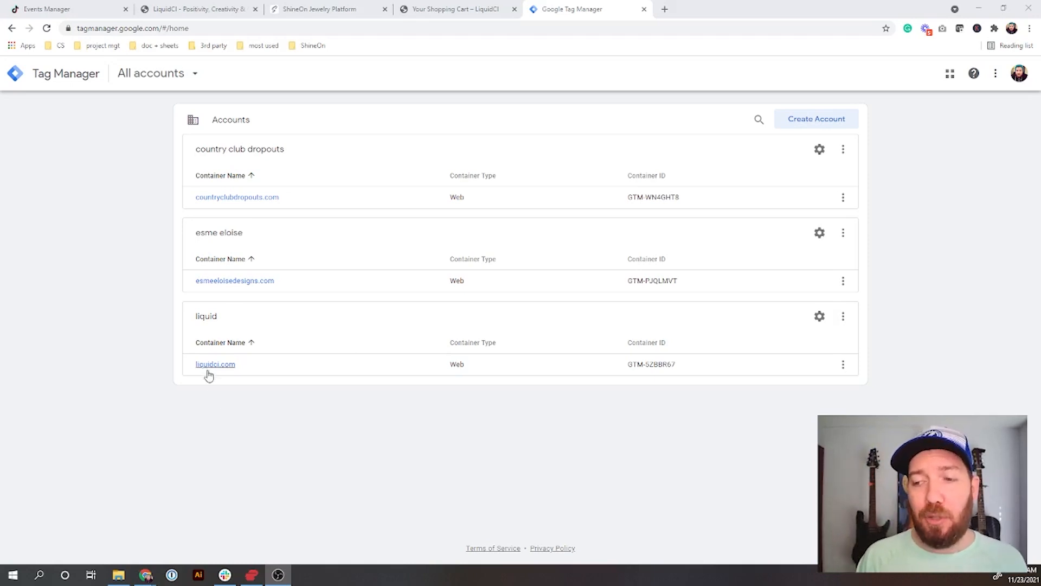
mouse_move(224, 366)
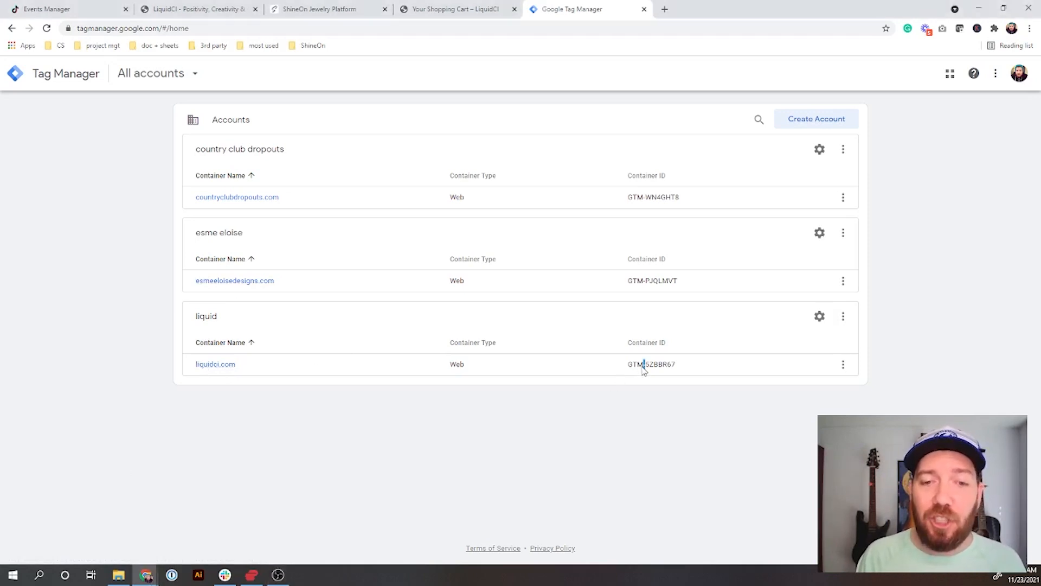
Select and copy the liquidci.com container ID GTM-5ZBBR67 from the accounts list
double_click(651, 364)
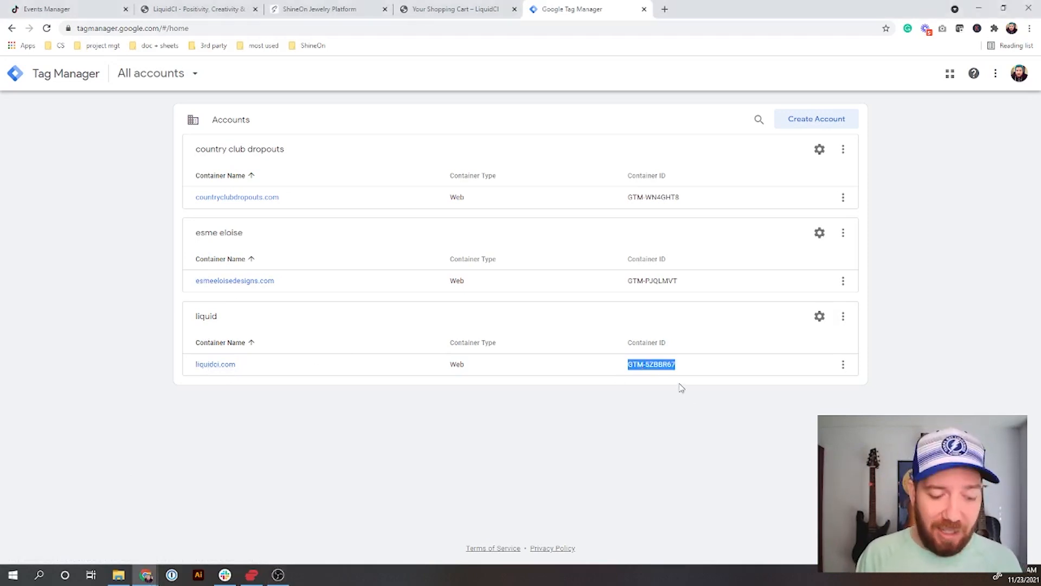
mouse_move(306, 26)
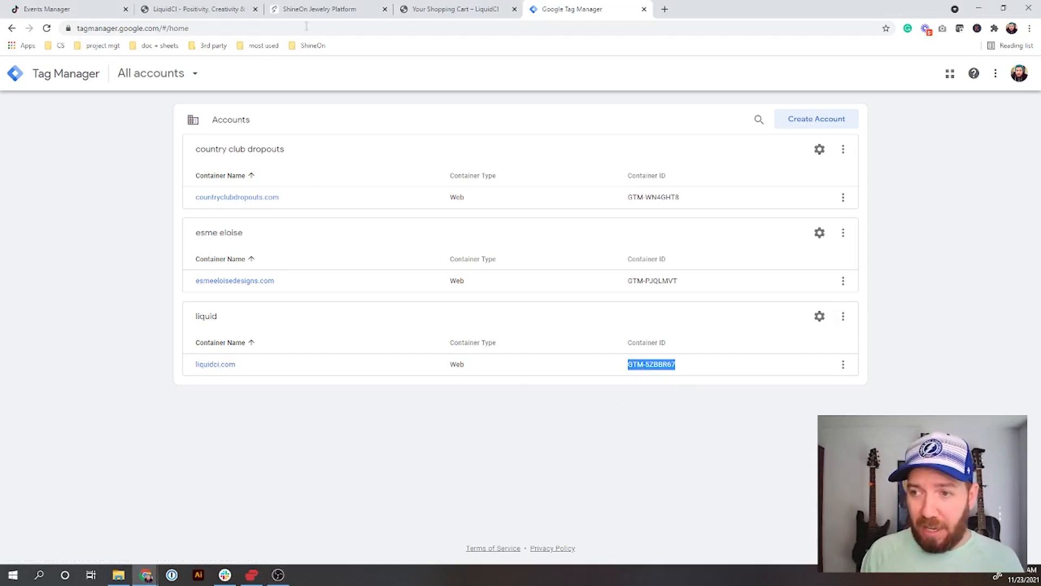
Paste GTM-5ZBBR67 into the Google Tag Manager ID field of the liquidci.com storefront settings
click(326, 9)
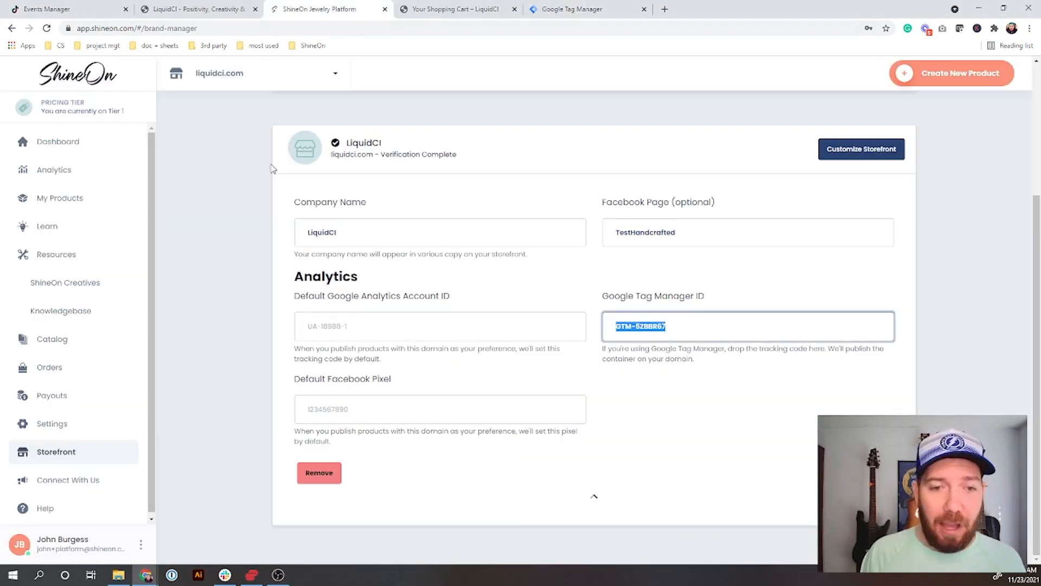
mouse_move(42, 397)
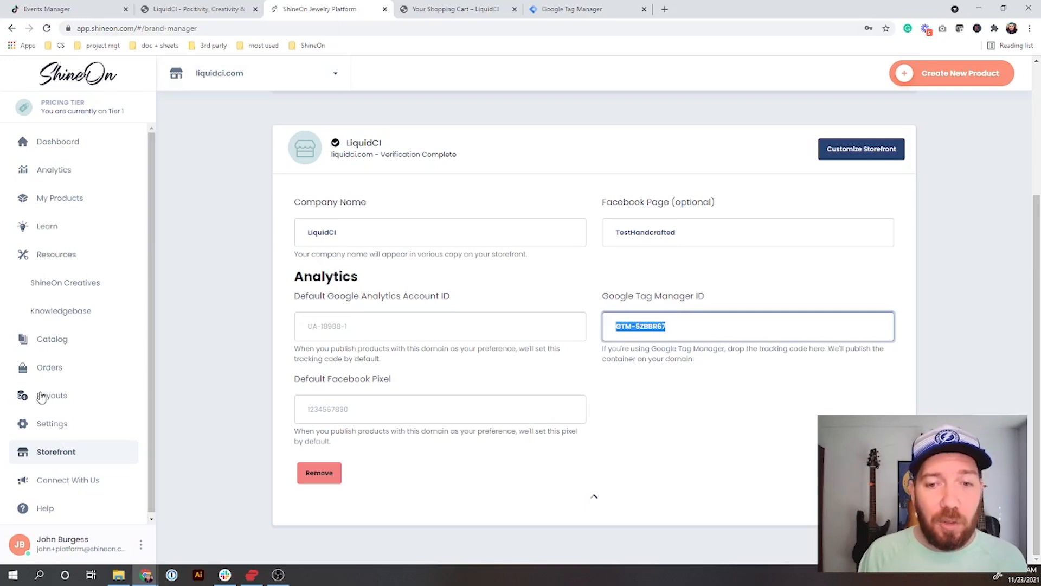
mouse_move(117, 278)
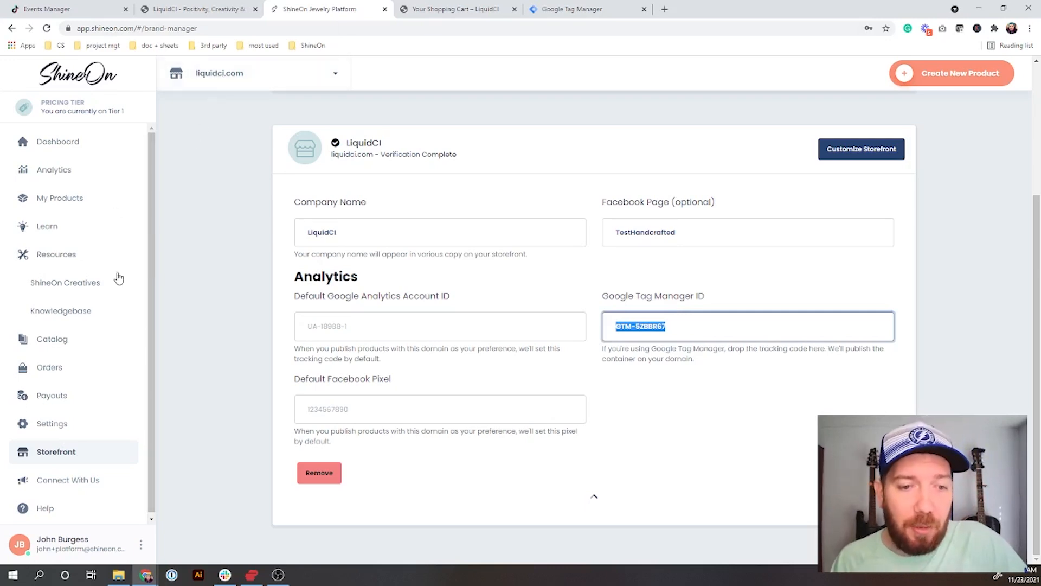
mouse_move(512, 153)
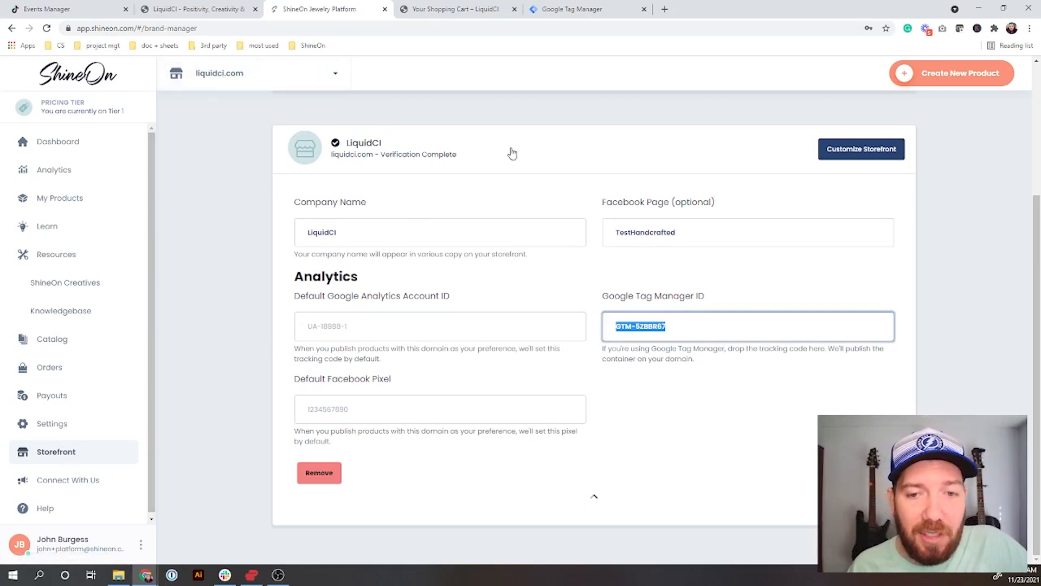
mouse_move(442, 268)
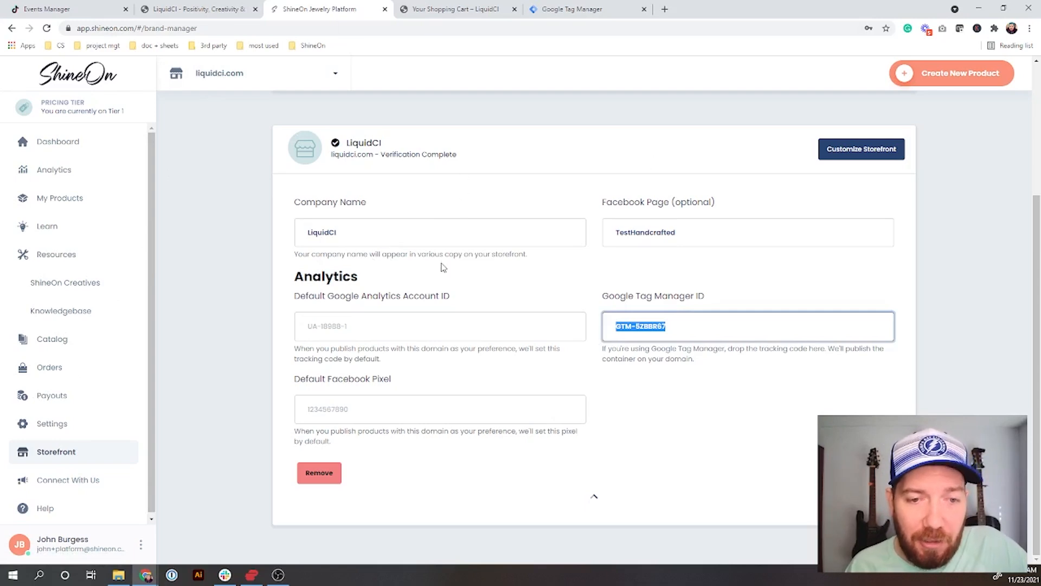
click(677, 326)
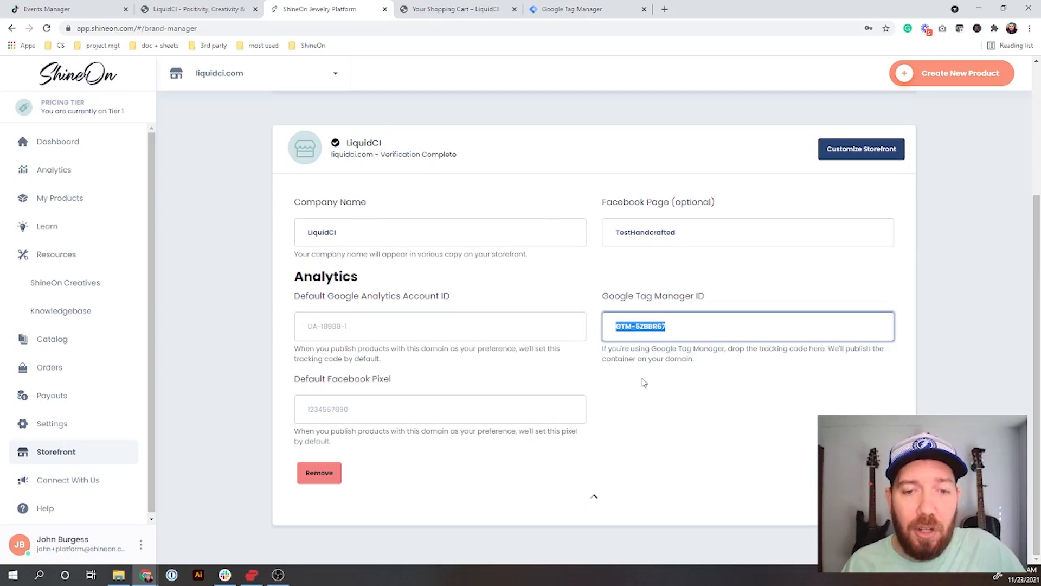
click(647, 380)
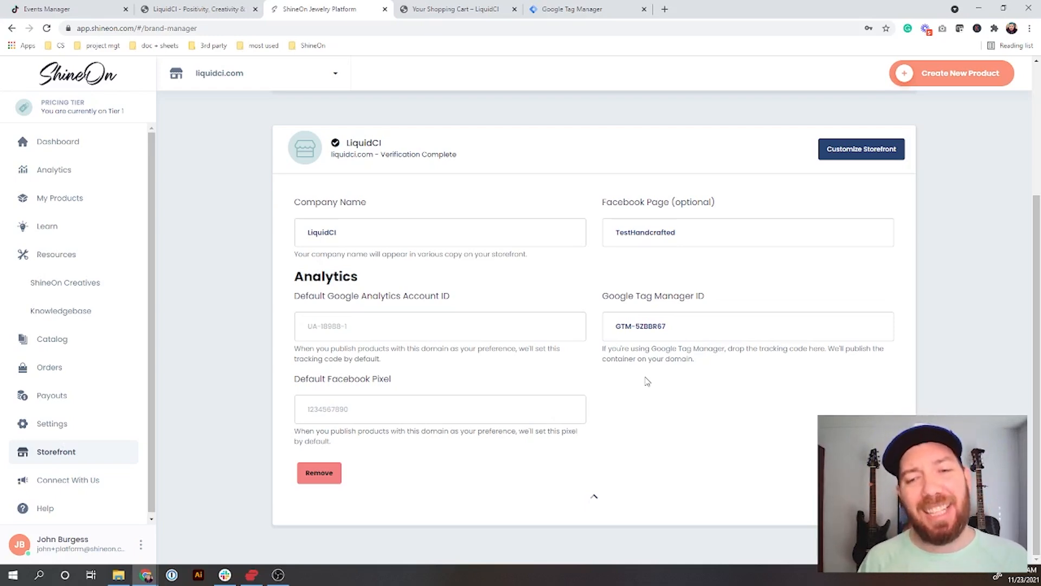
click(440, 327)
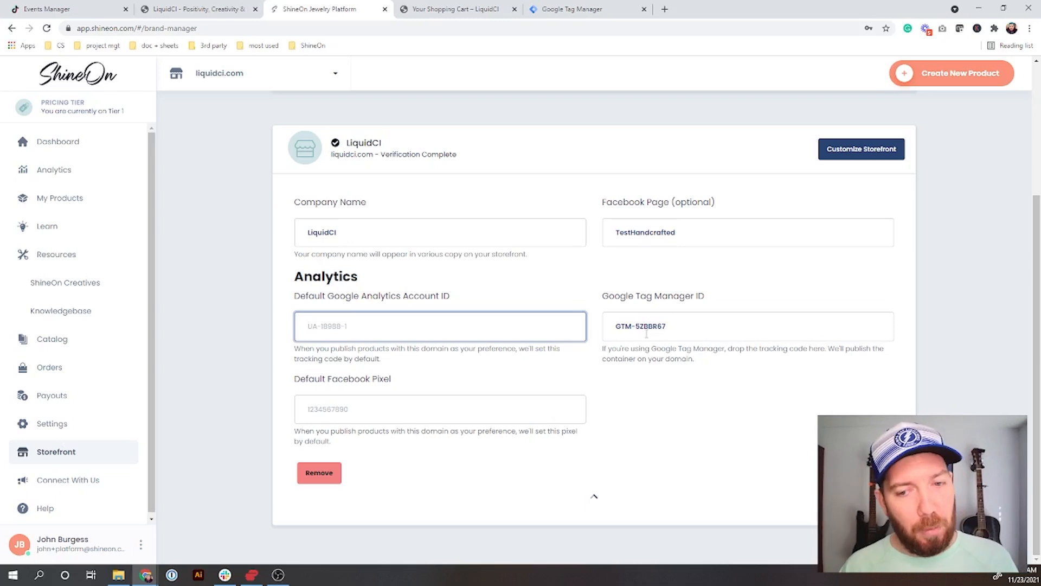
click(748, 326)
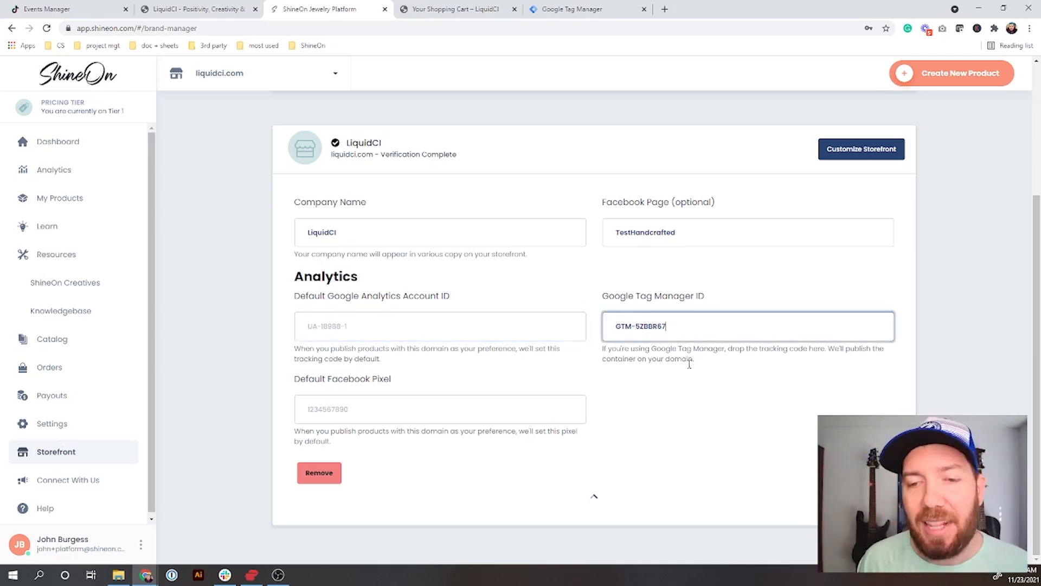
mouse_move(706, 458)
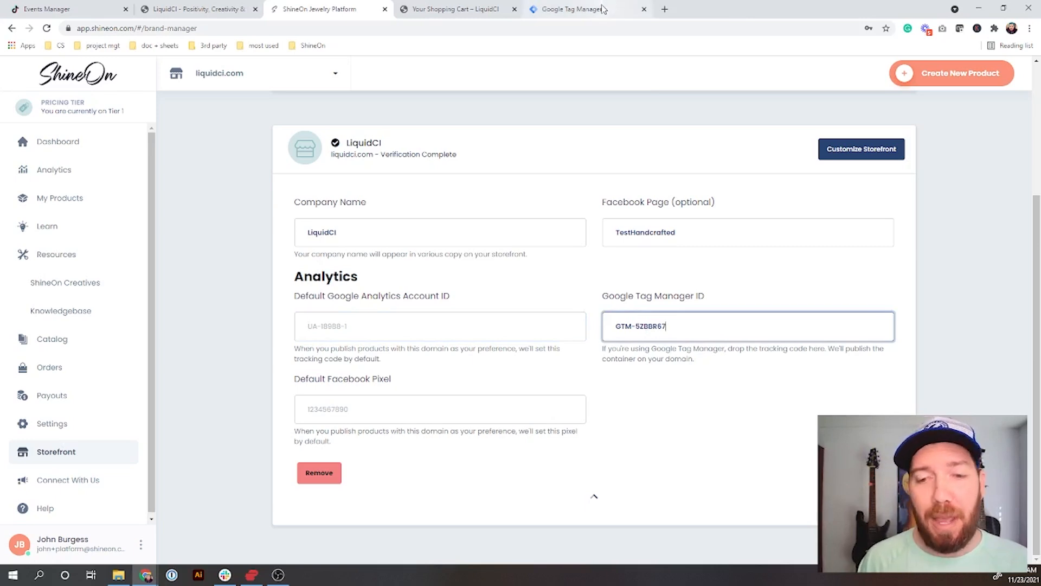
Return to Tag Manager and enter the liquidci.com container's Default Workspace
click(569, 9)
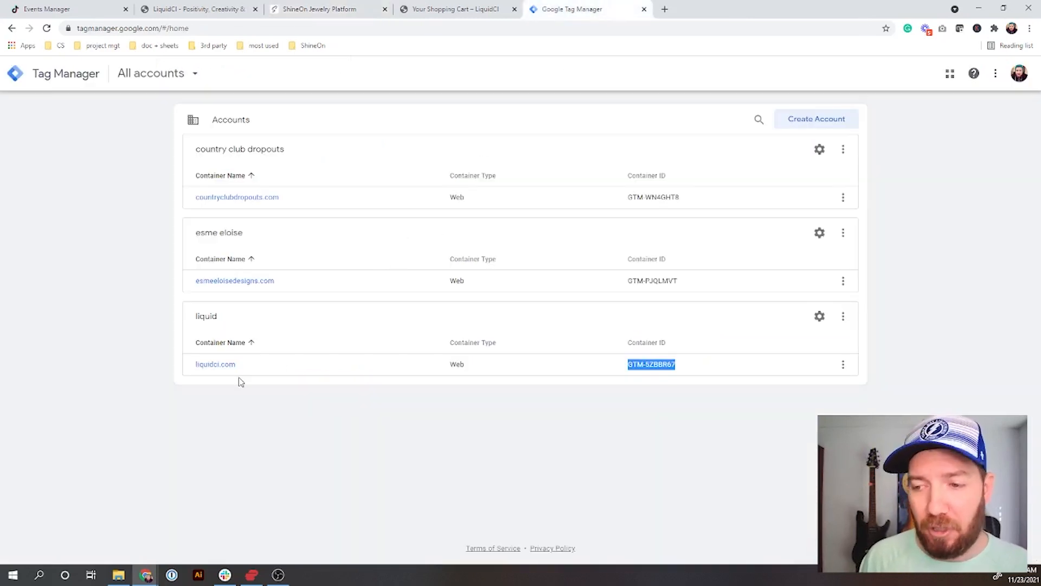
click(215, 365)
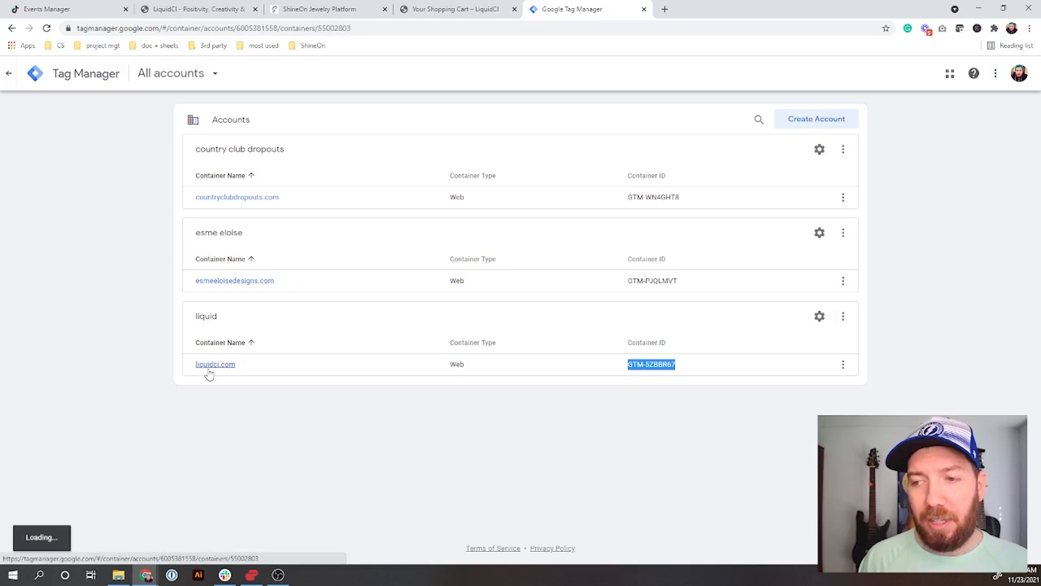
click(215, 365)
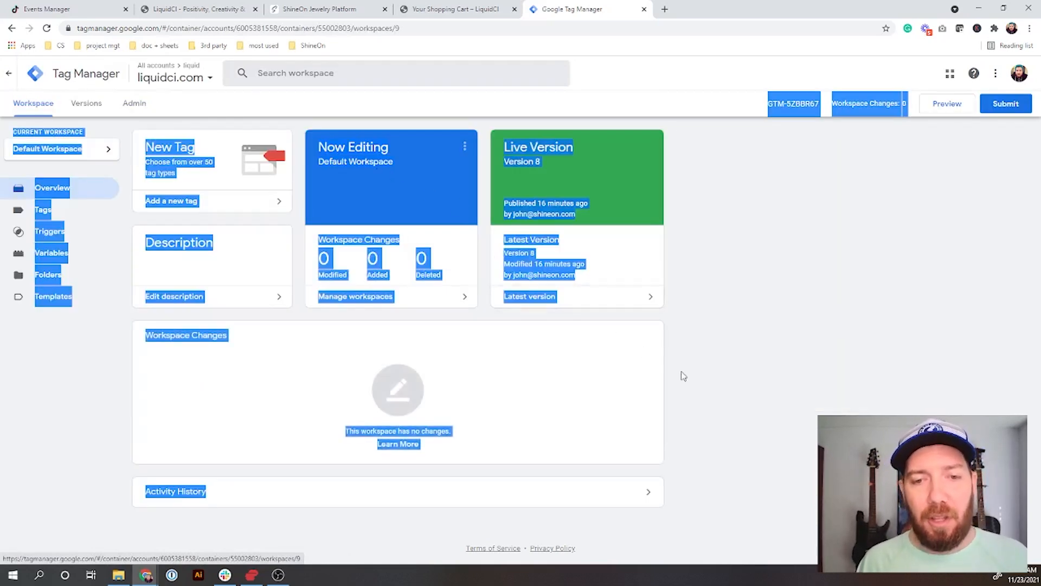
click(683, 375)
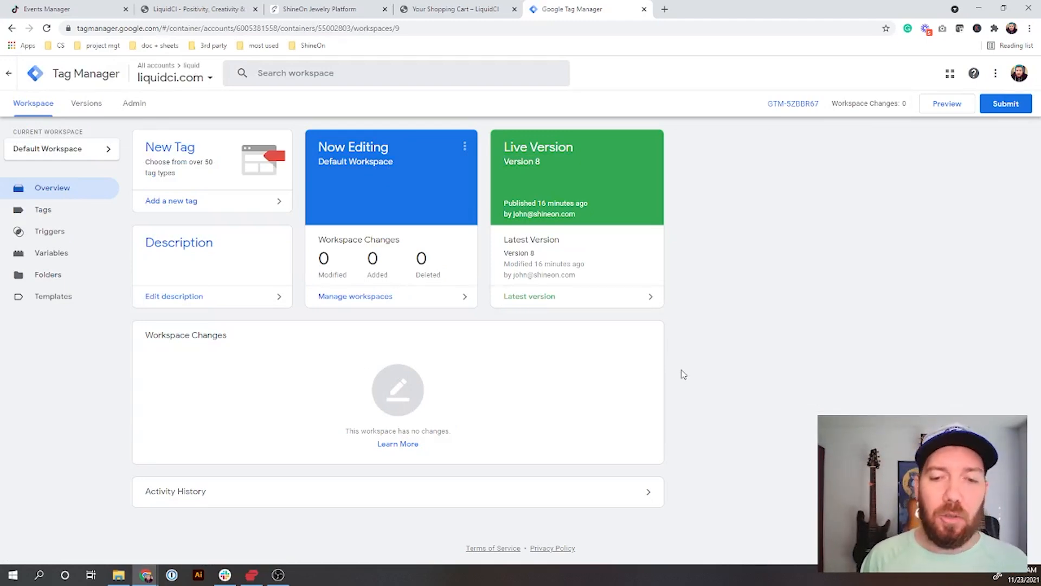
mouse_move(623, 361)
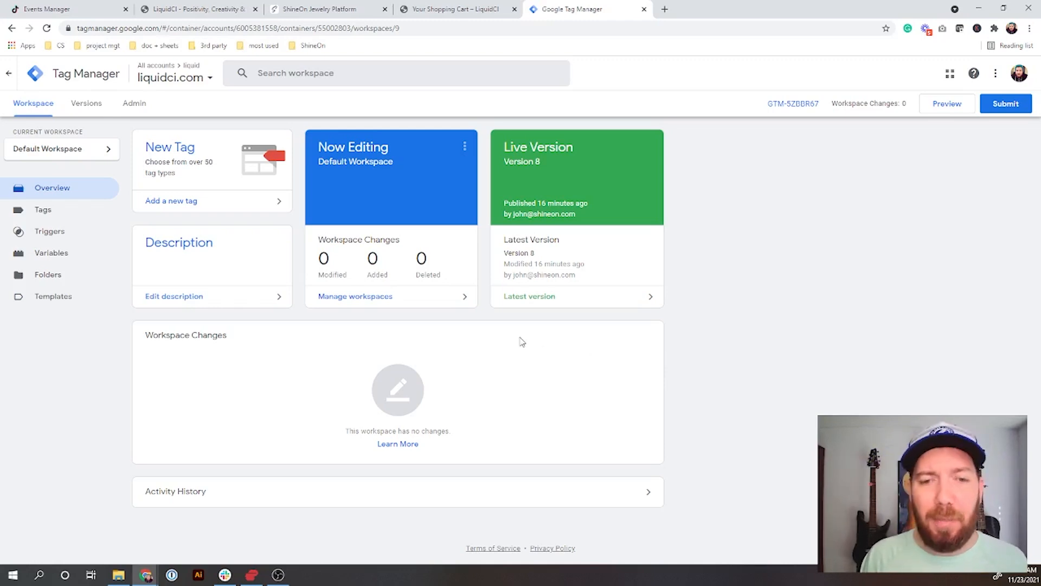
Start a new tag and give it the Google Analytics: Universal Analytics type
click(170, 201)
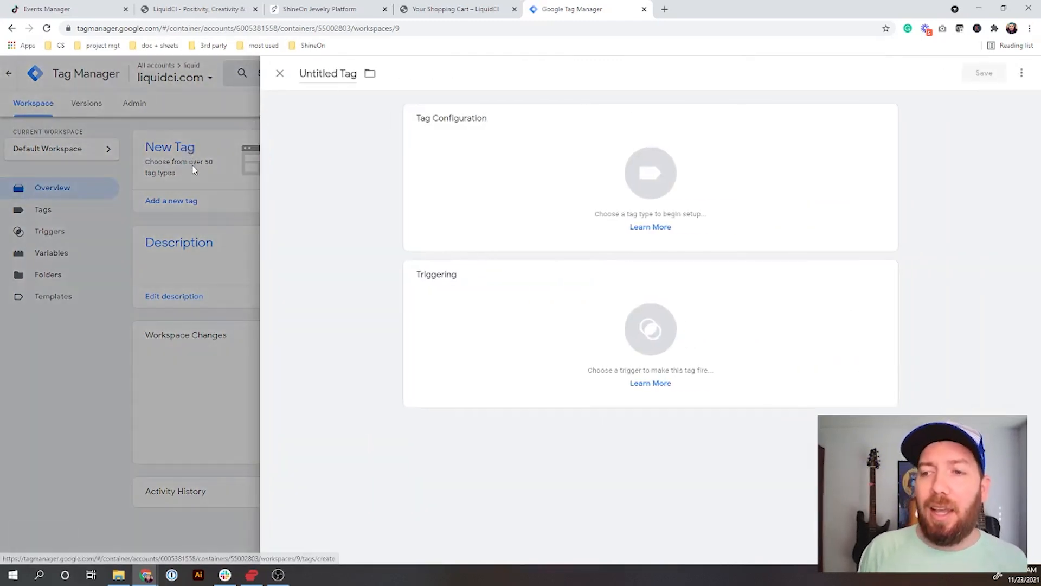
mouse_move(552, 175)
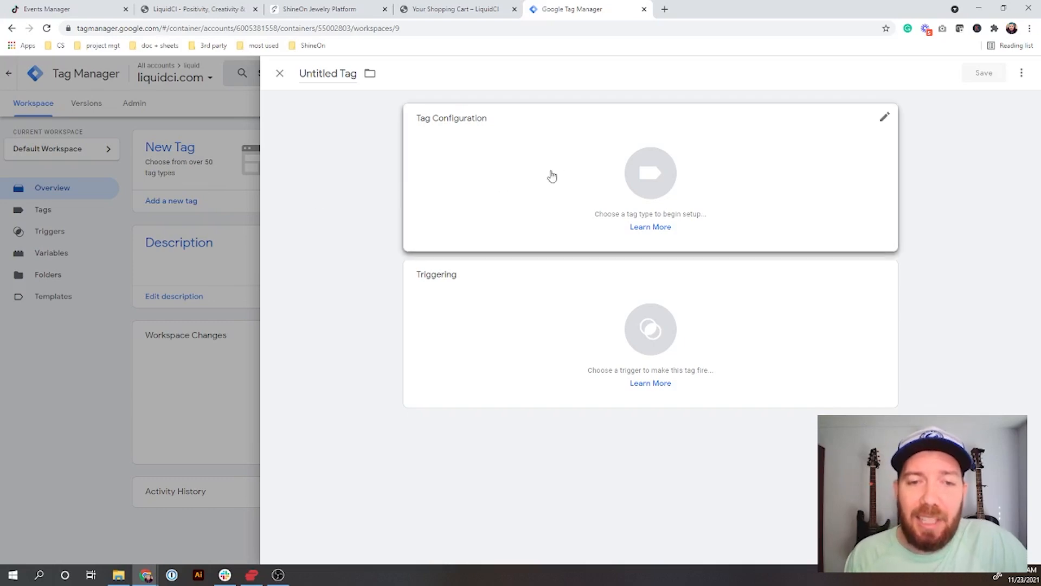
click(650, 174)
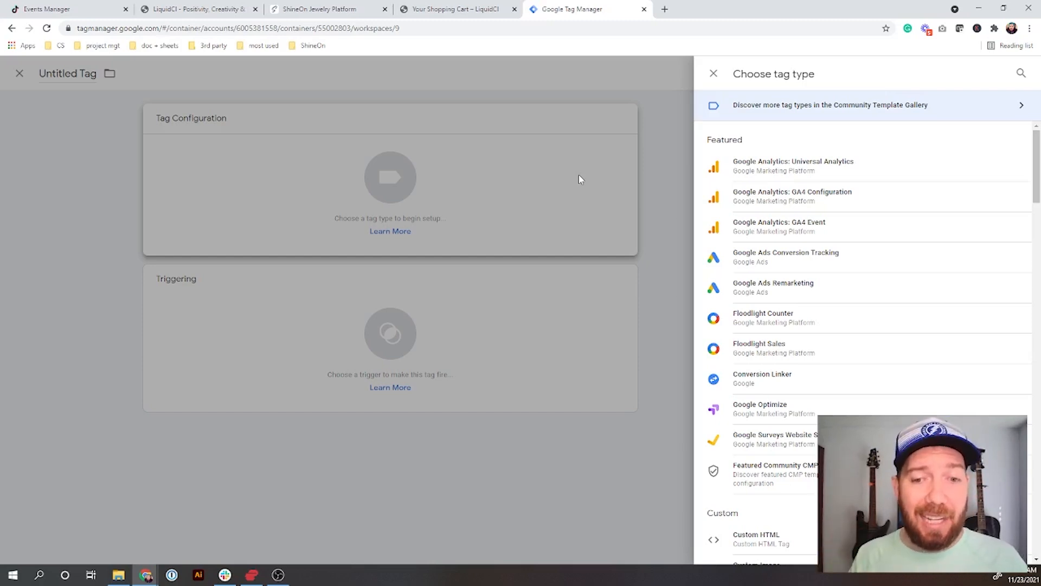
mouse_move(810, 196)
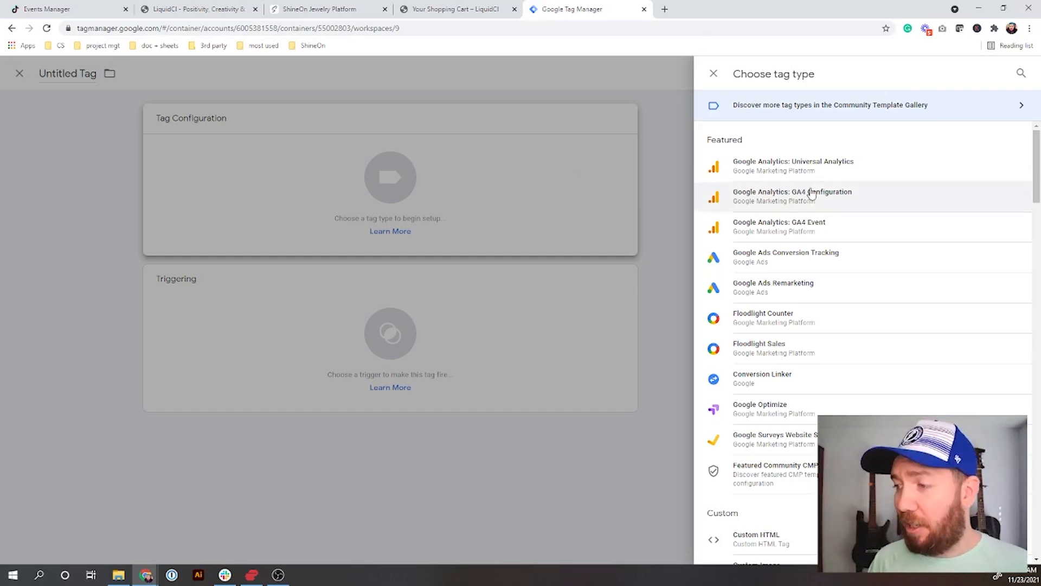
mouse_move(810, 166)
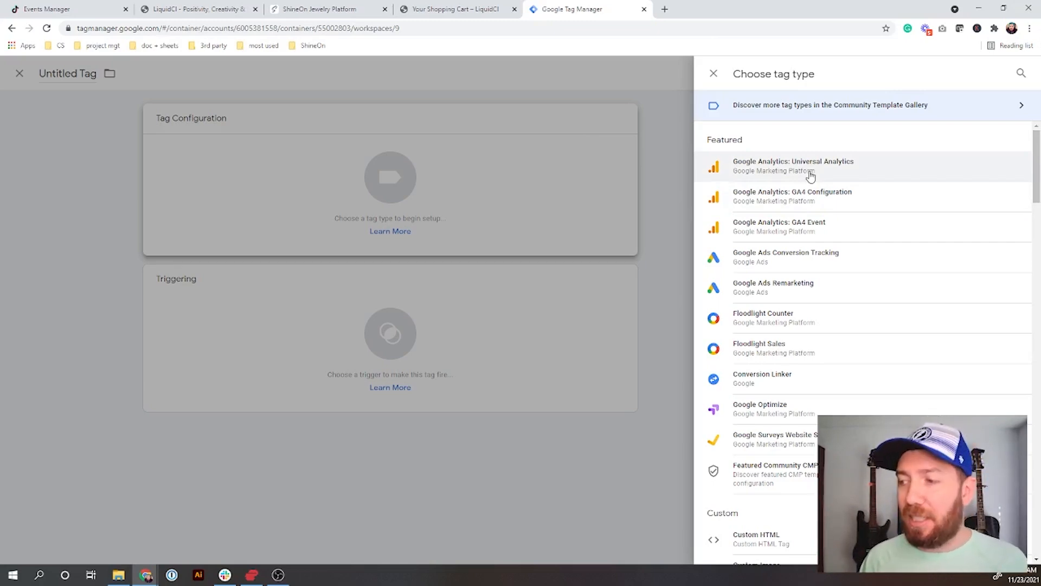
click(793, 165)
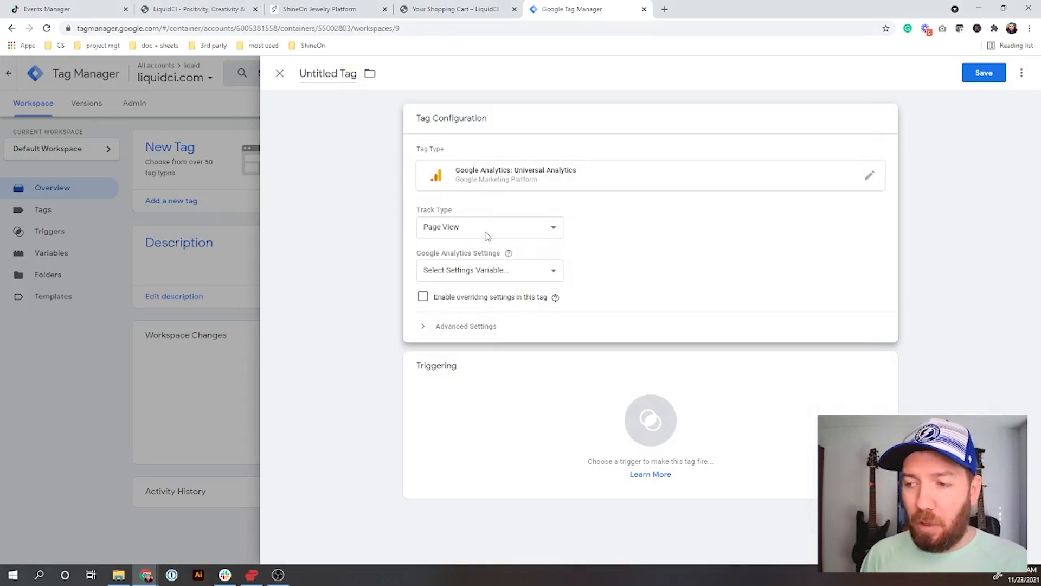
Inspect the settings variable list and Advanced Settings without choosing anything
click(489, 270)
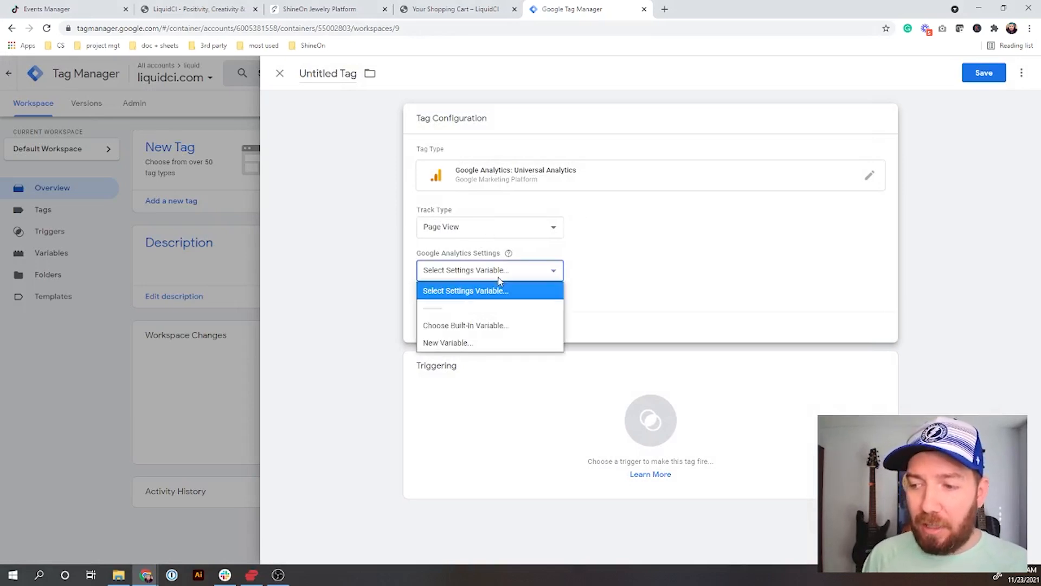
mouse_move(670, 210)
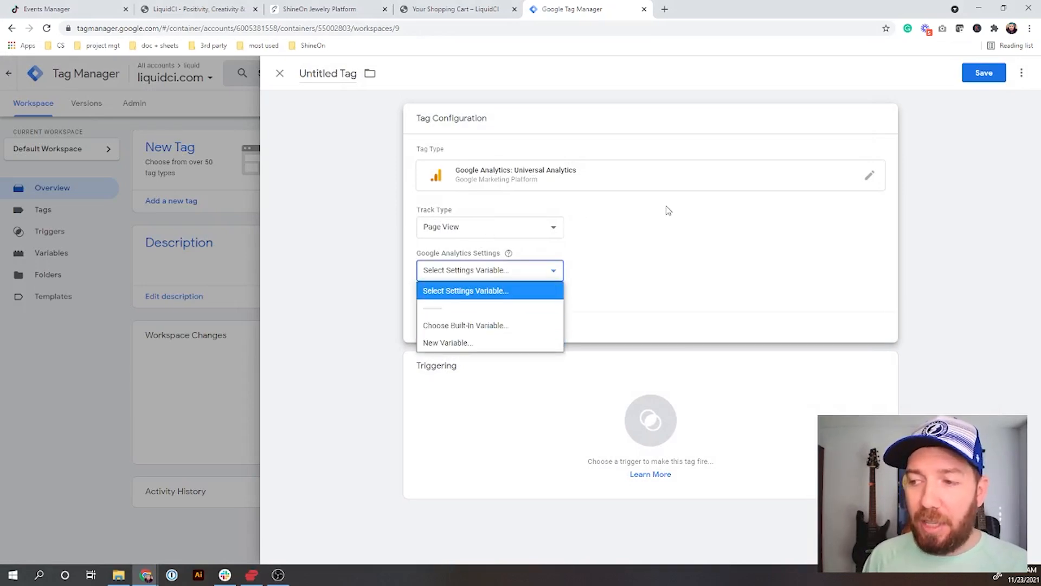
click(465, 290)
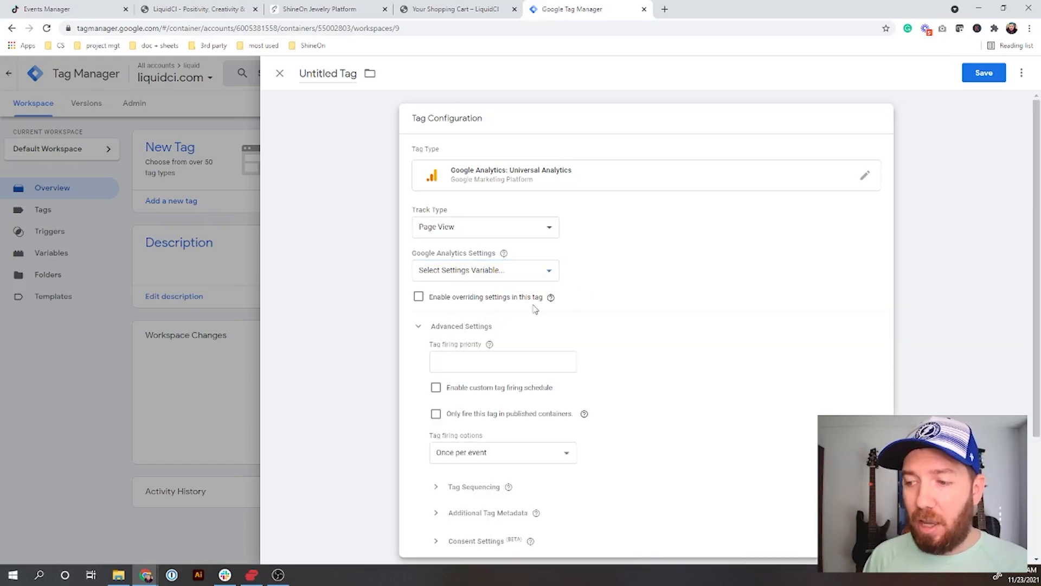
scroll(down, 3)
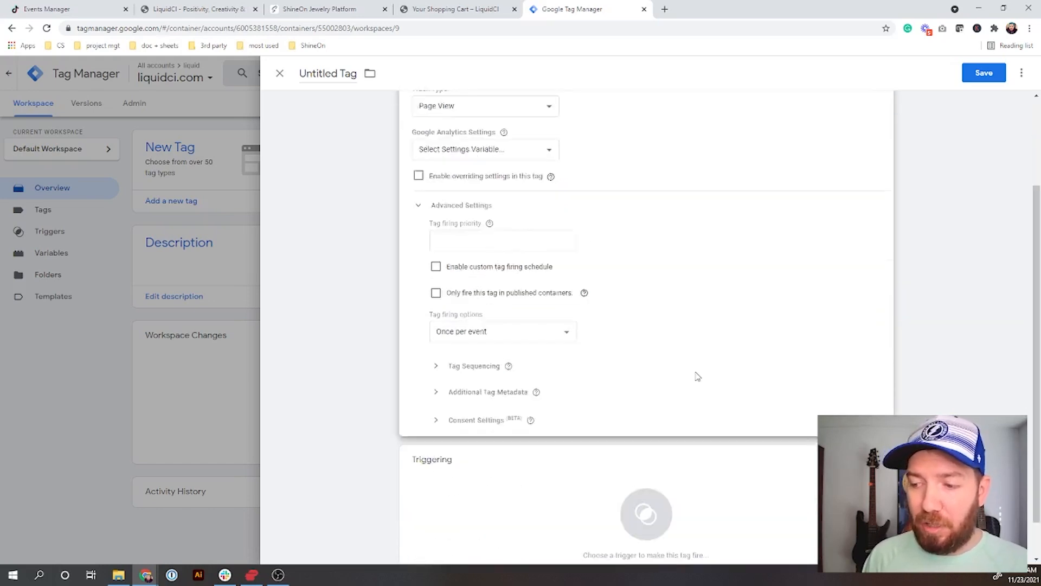
scroll(up, 3)
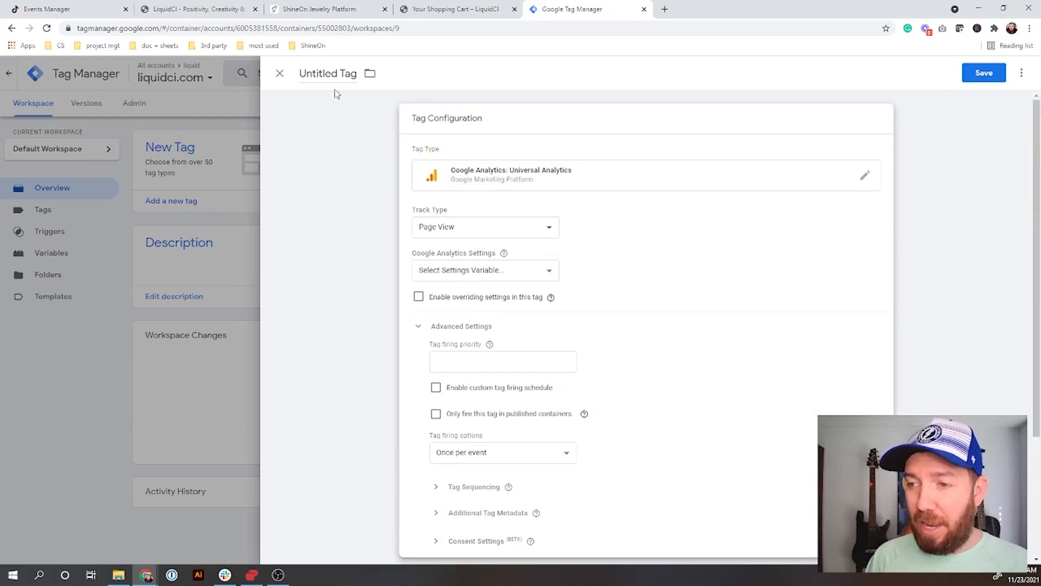
Discard the unsaved tag and begin a fresh one at the tag type chooser
click(279, 73)
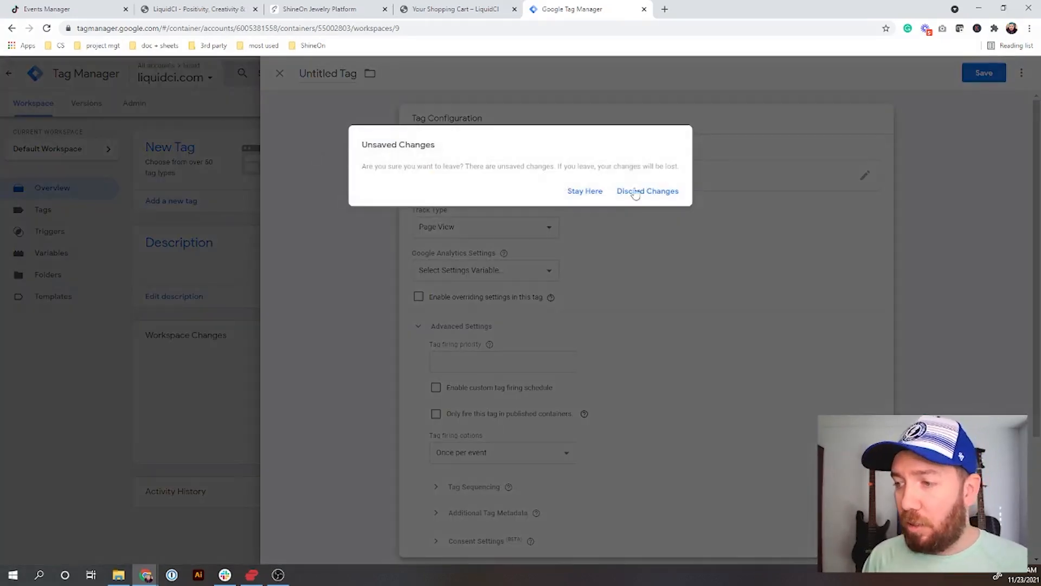
click(646, 191)
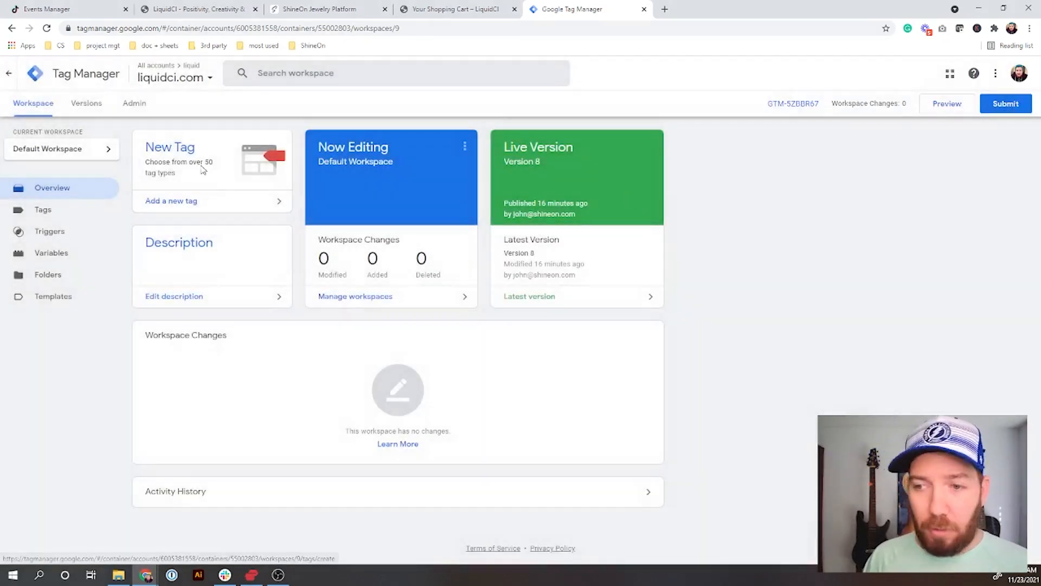
click(170, 200)
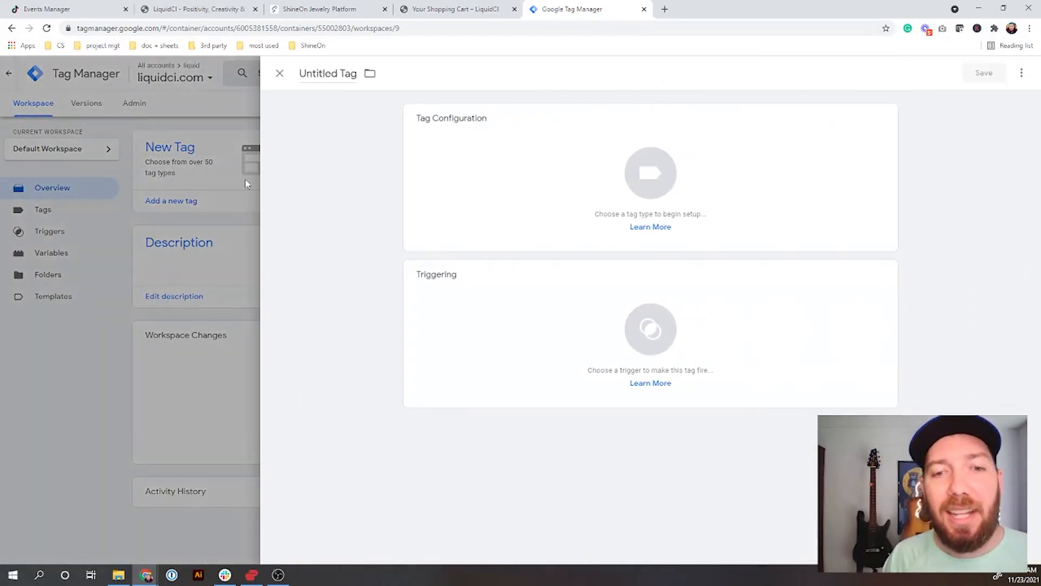
mouse_move(631, 188)
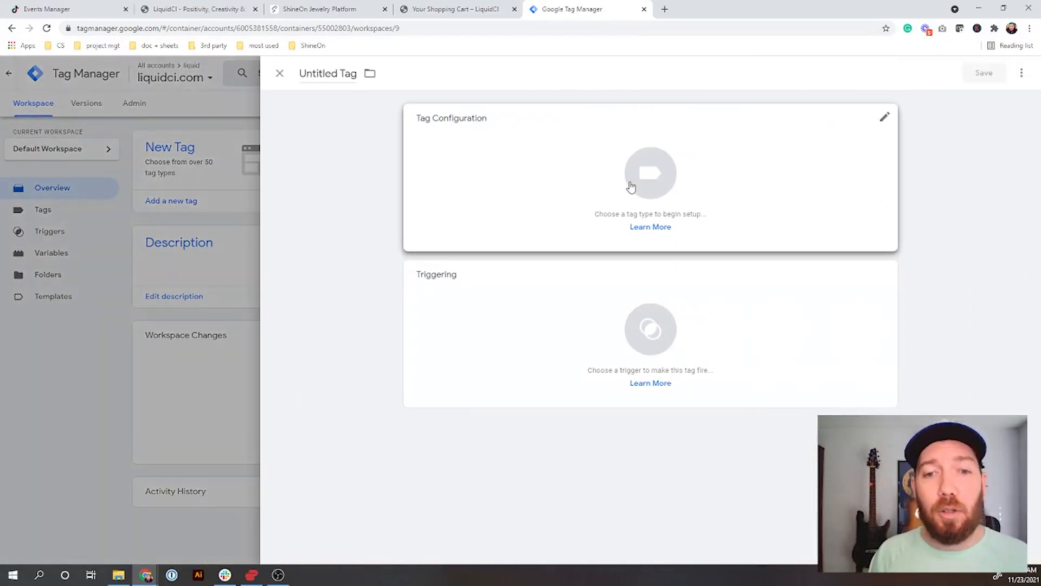
click(650, 174)
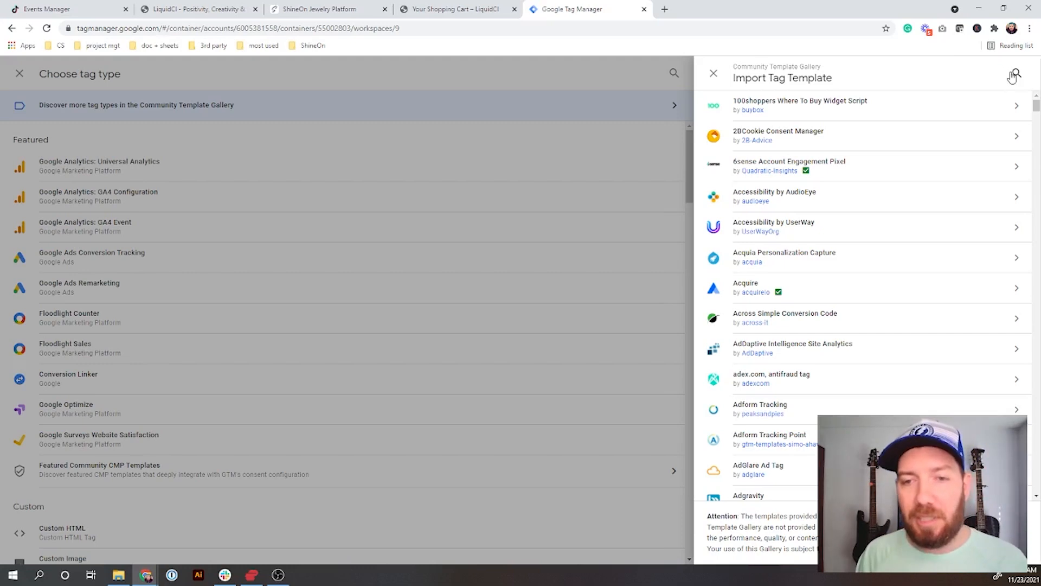
Search the Community Template Gallery for 'tik', 'red' and 'pint', then clear the search
text(tik)
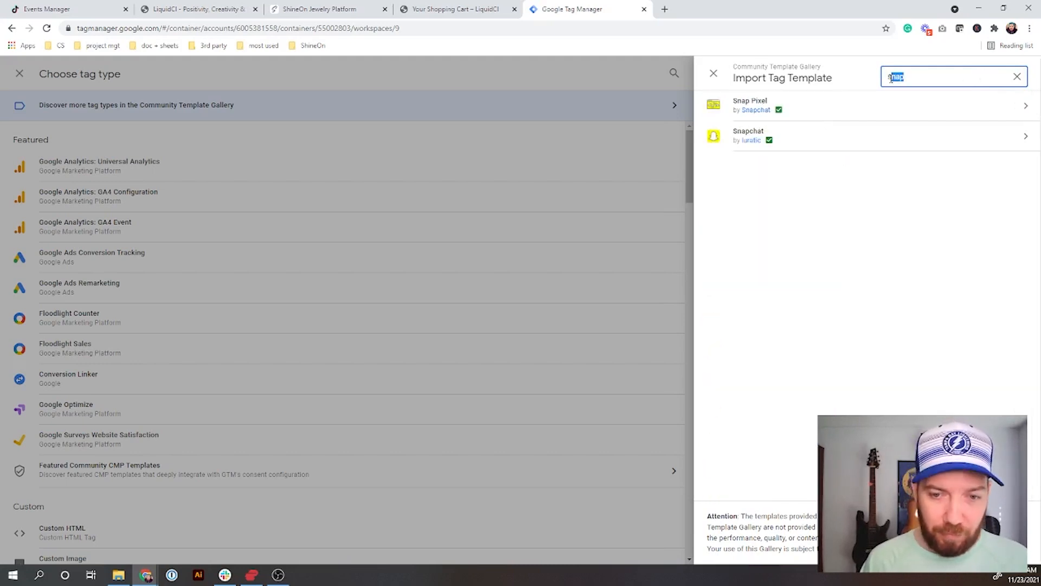
text(red)
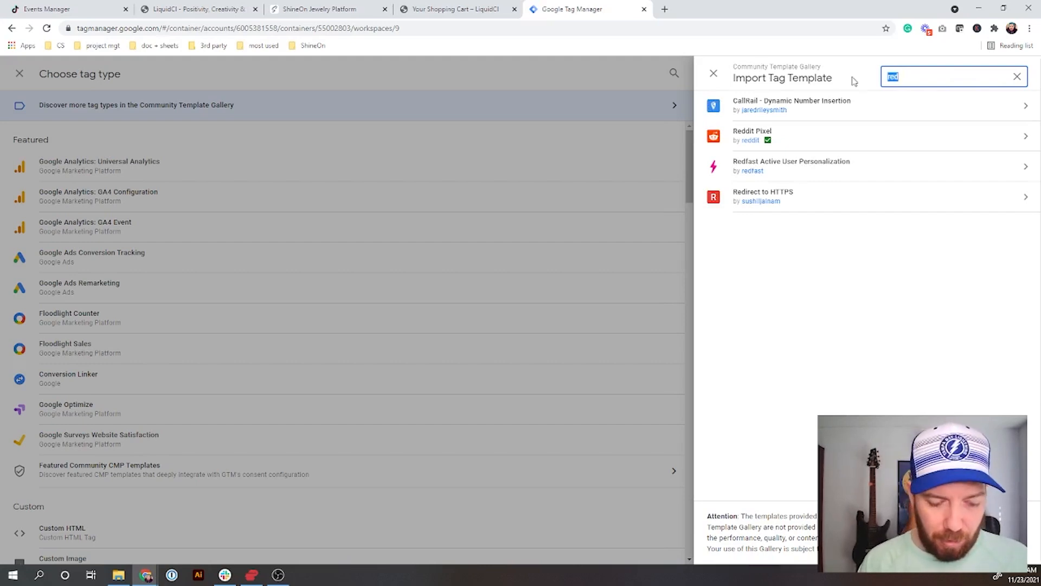
text(pint)
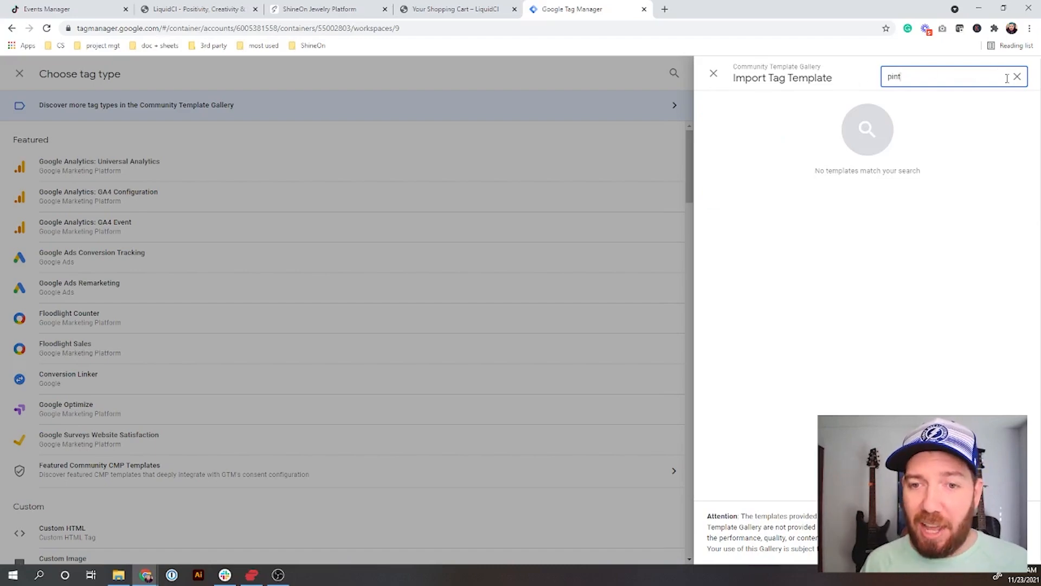
click(1017, 76)
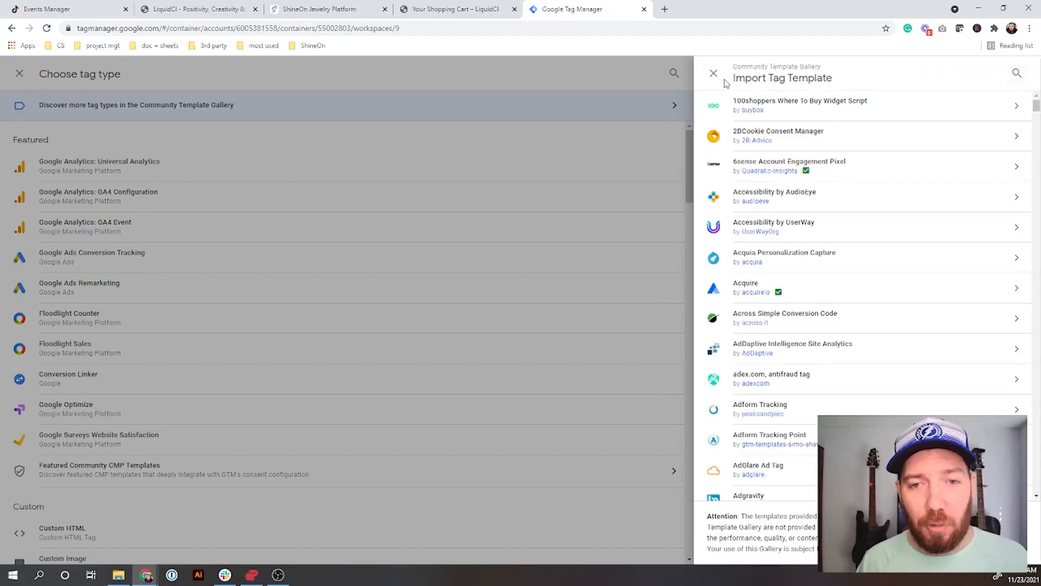
Close the gallery, the tag type list and the untitled tag, back to the workspace overview
click(713, 73)
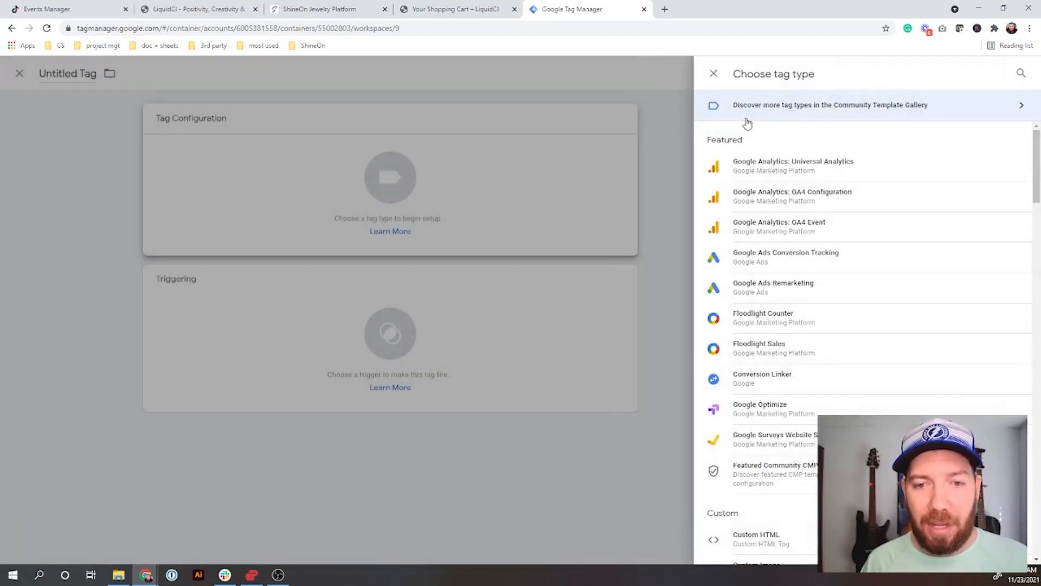
scroll(down, 3)
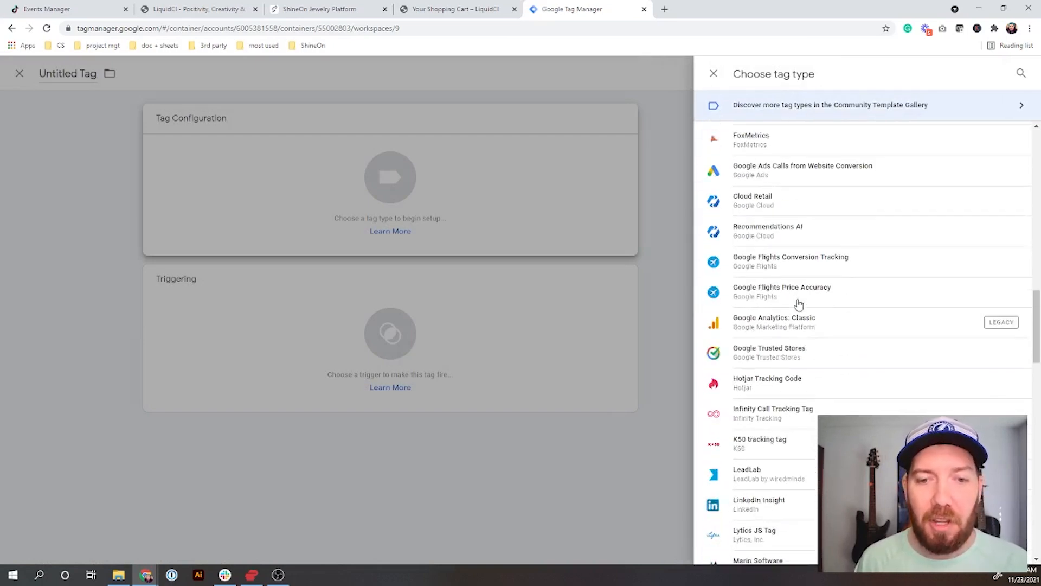
scroll(down, 3)
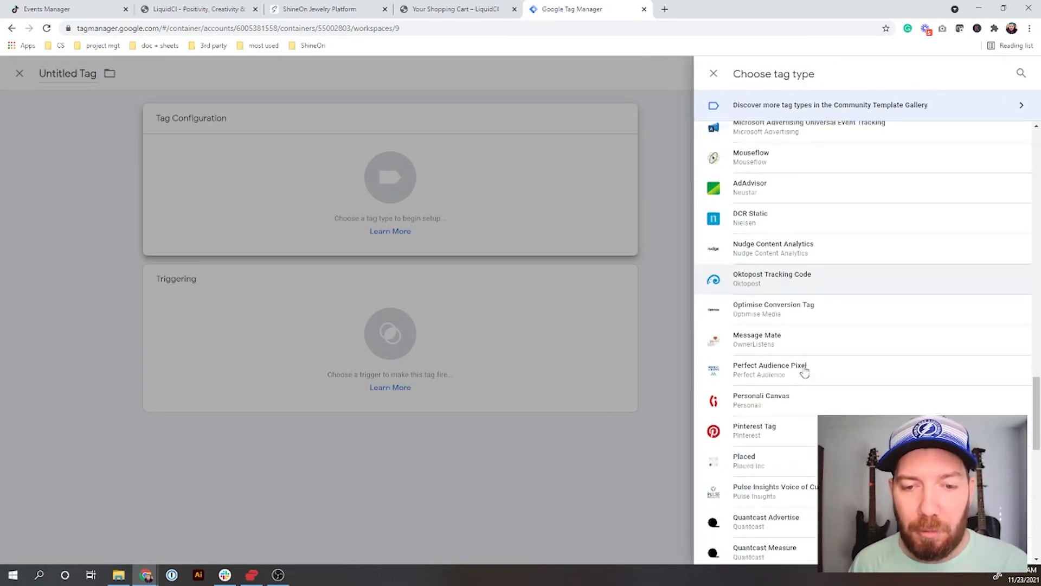
scroll(down, 3)
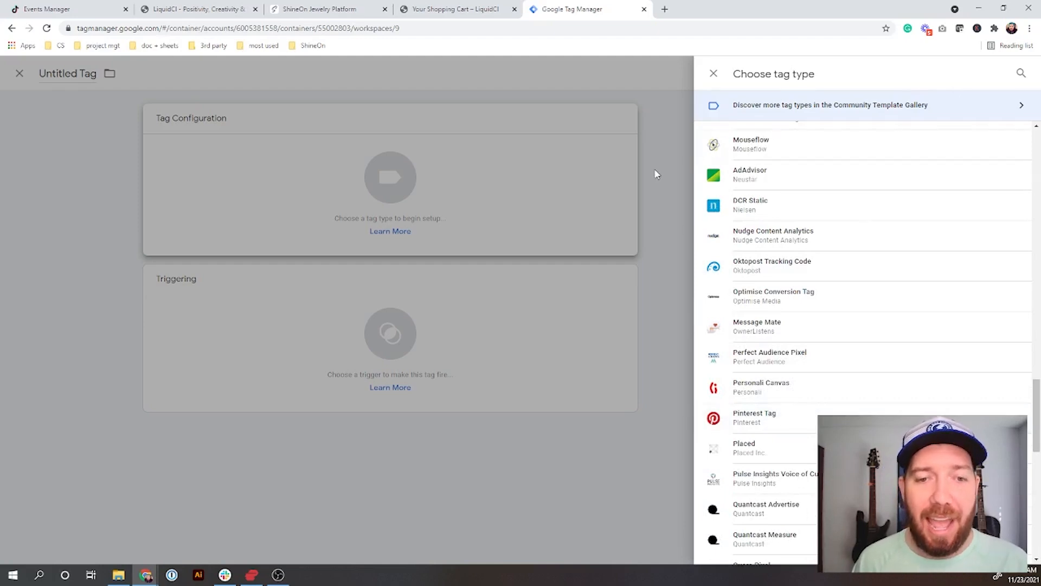
click(713, 72)
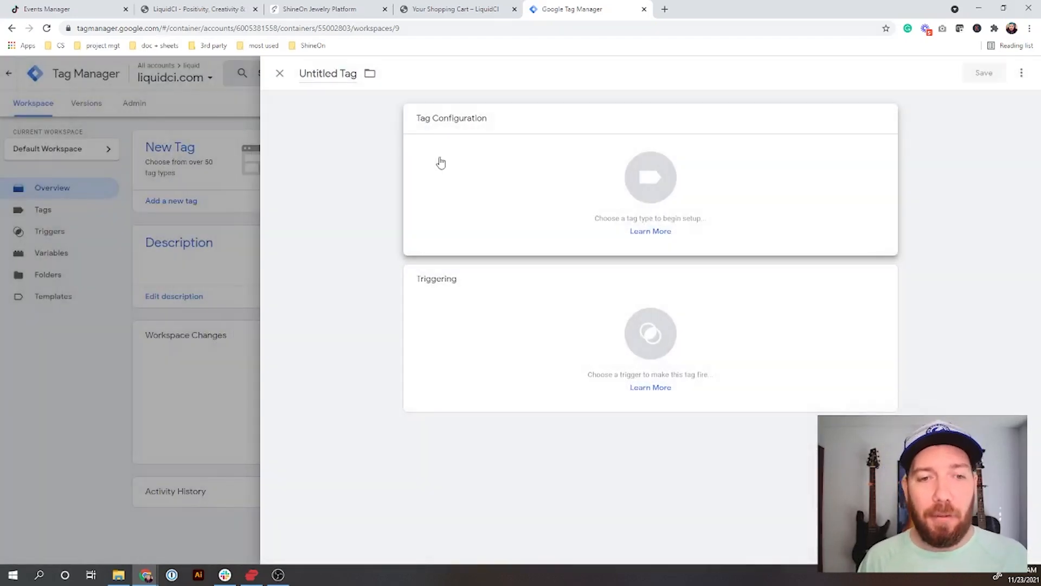
click(278, 73)
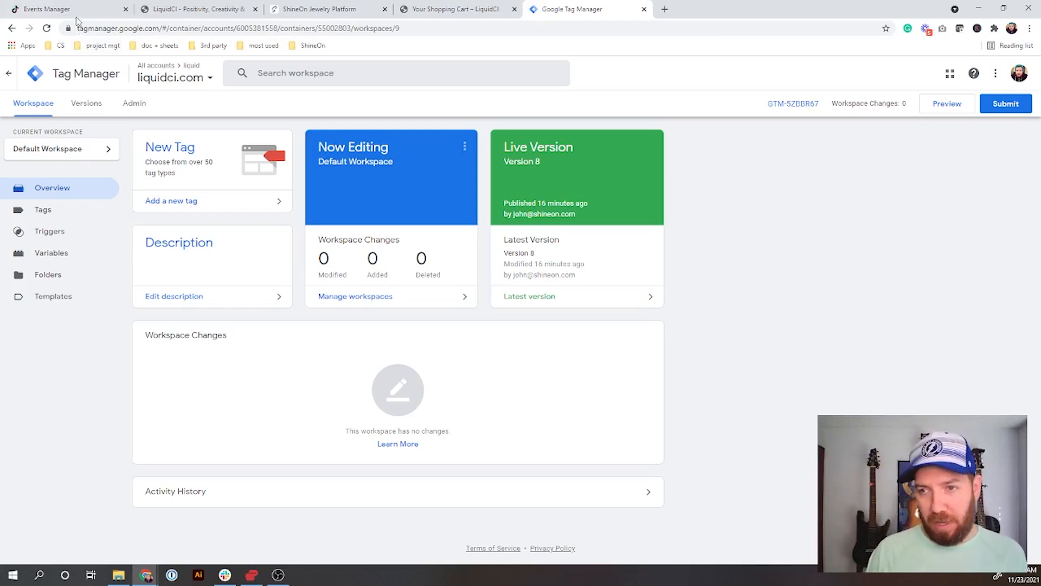
In TikTok Events Manager, go to the website pixel list and start Create Pixel
click(46, 8)
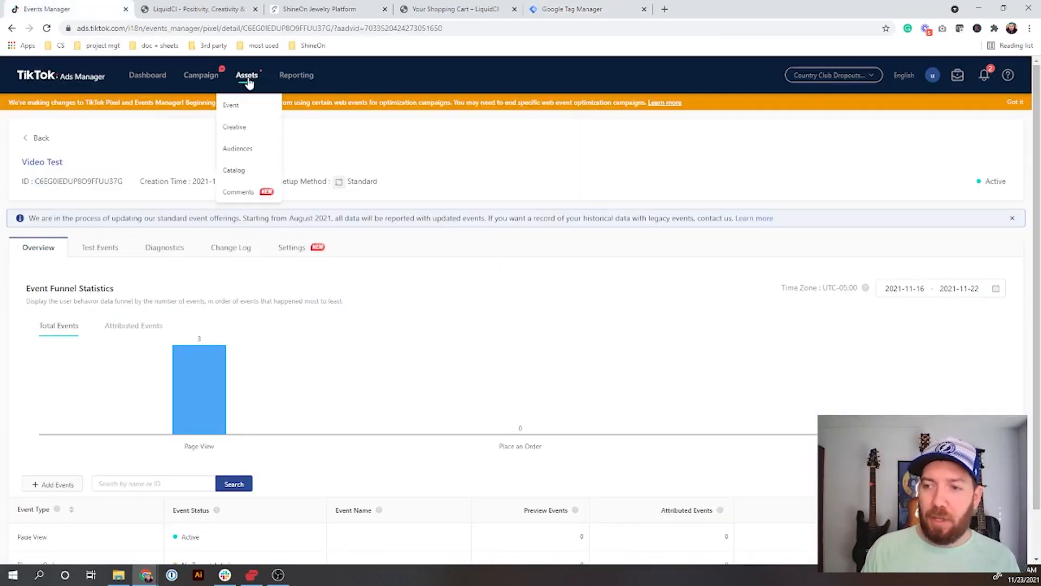
click(230, 105)
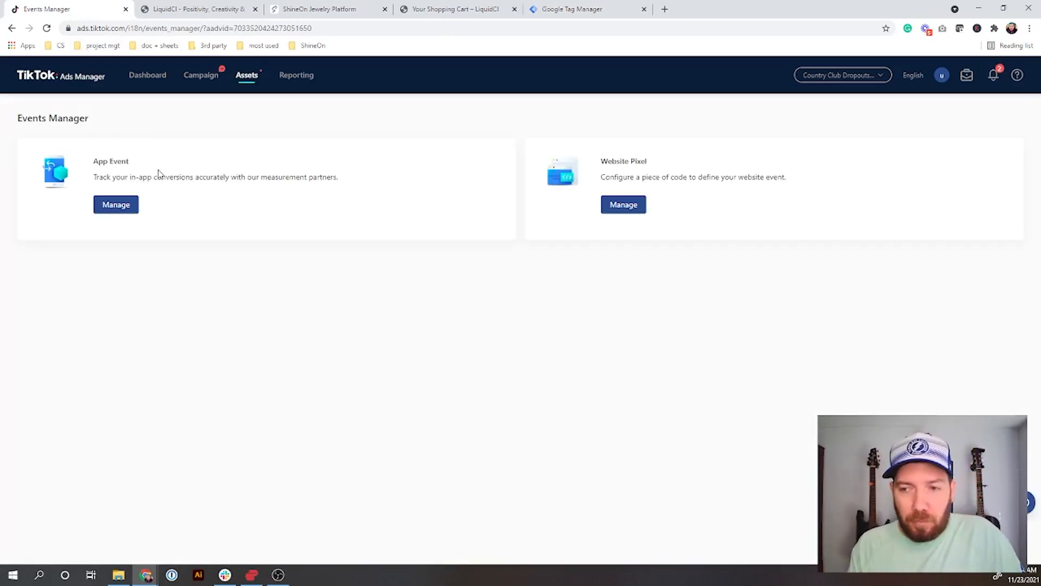
click(623, 204)
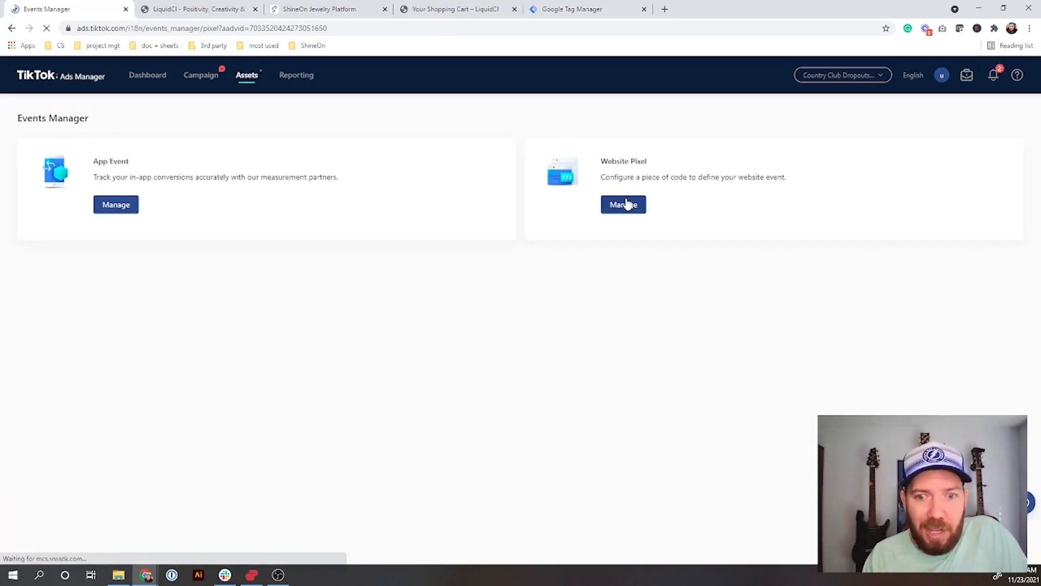
click(622, 204)
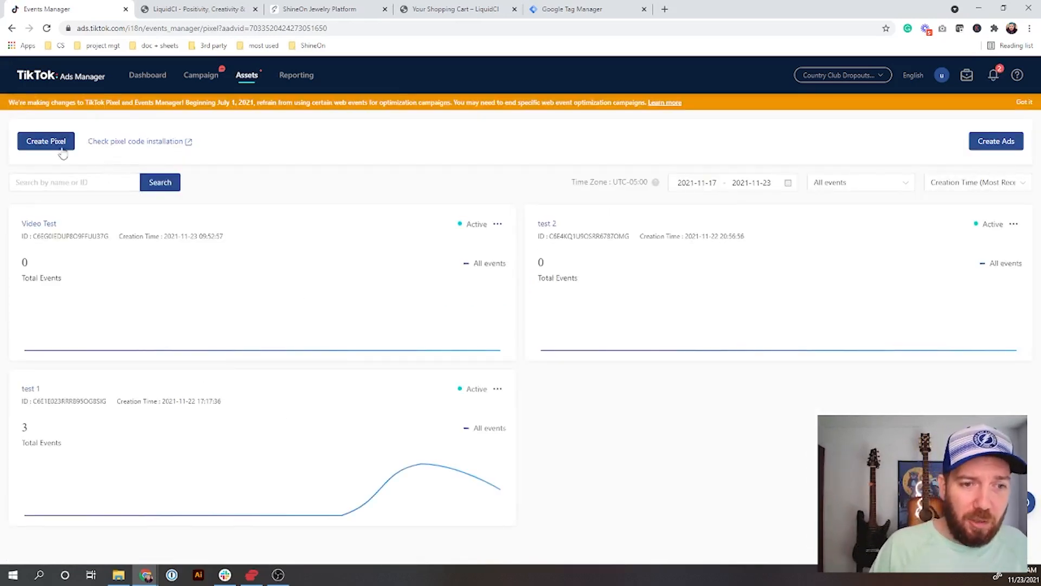
click(45, 140)
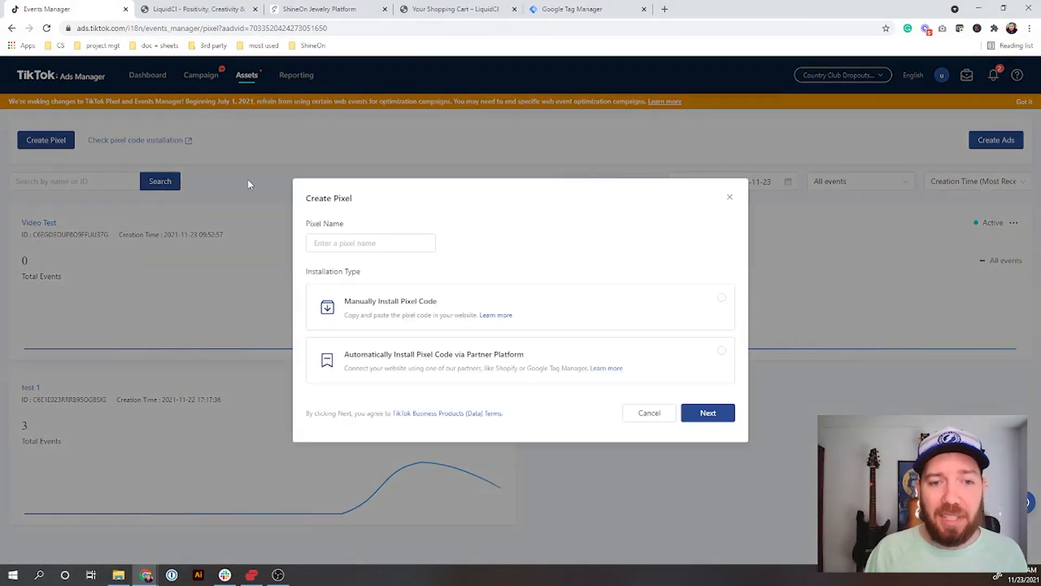
Name the pixel Video Test 2 with Google Tag Manager partner installation and proceed
click(370, 242)
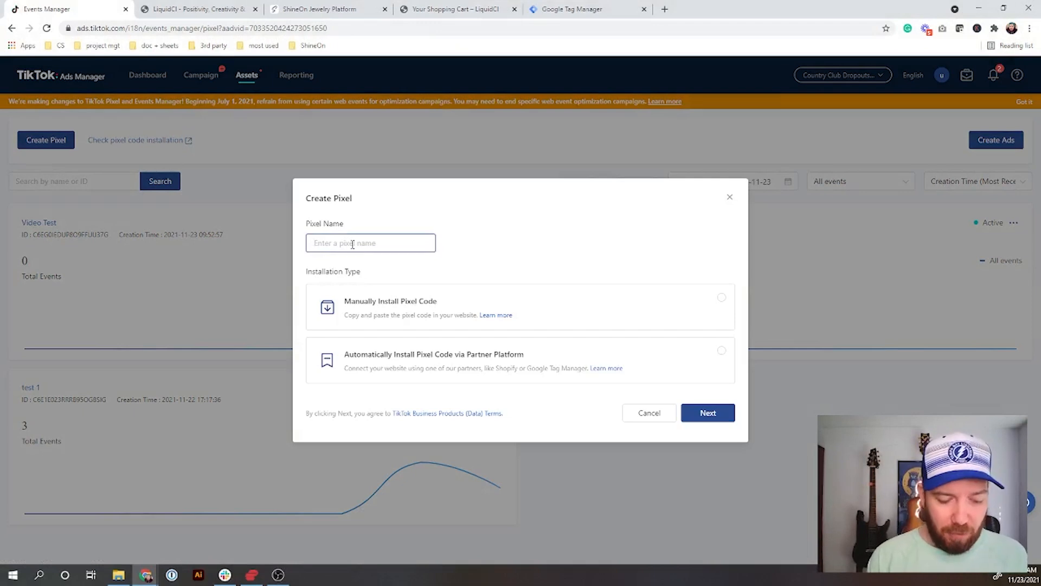
text(Video Test)
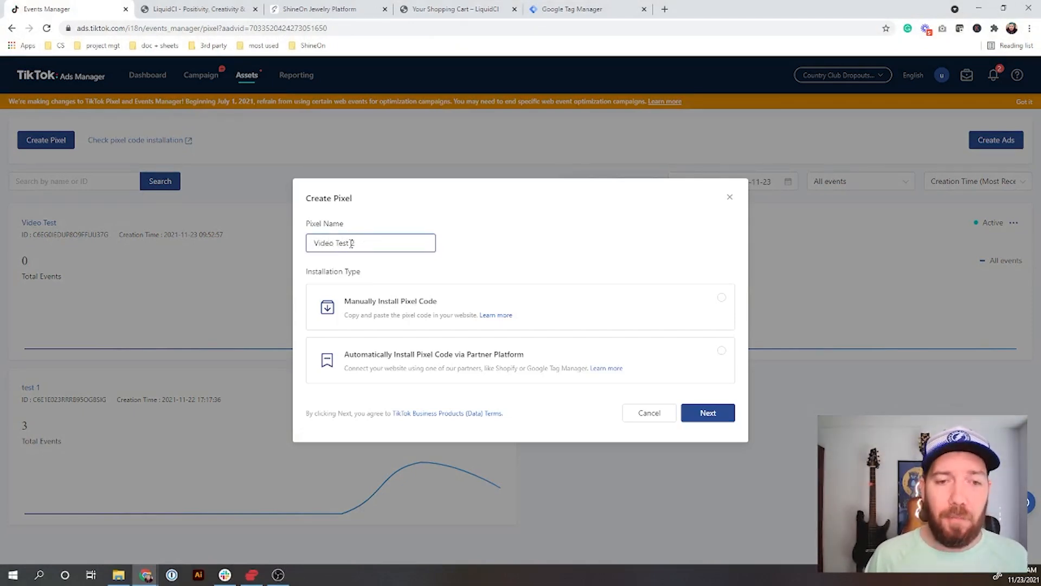
text(2)
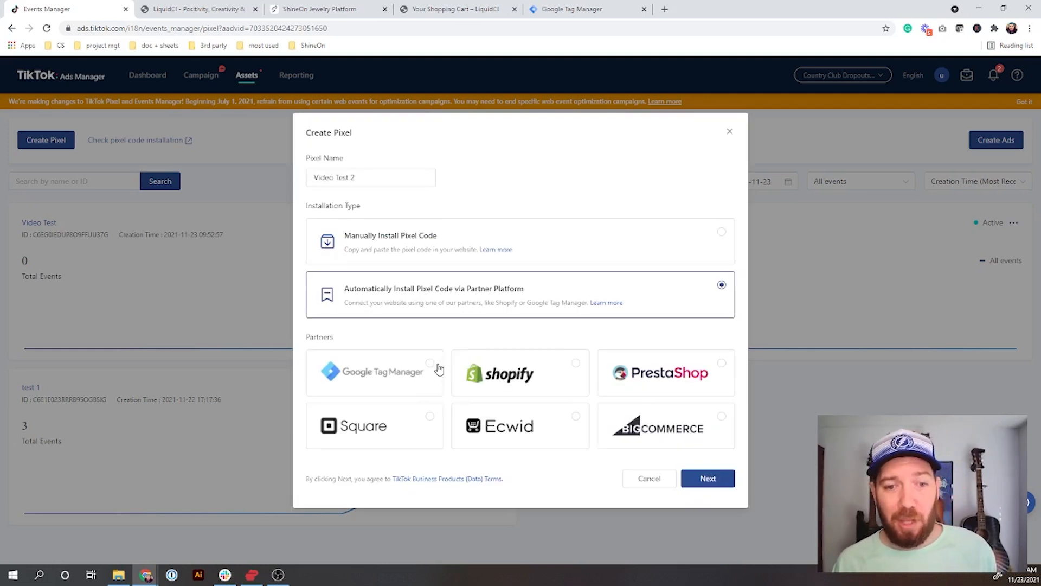
mouse_move(416, 374)
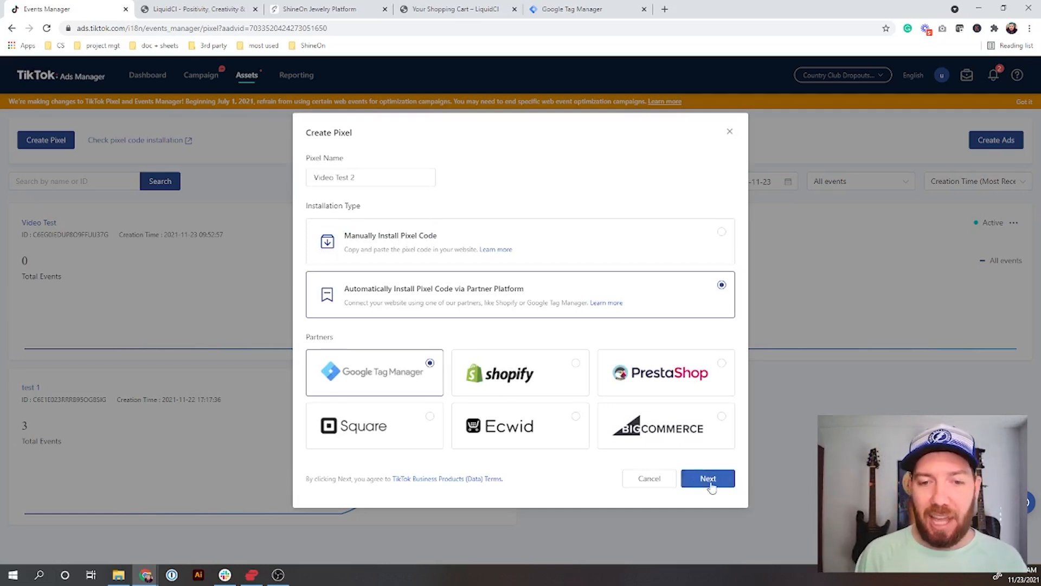
click(707, 478)
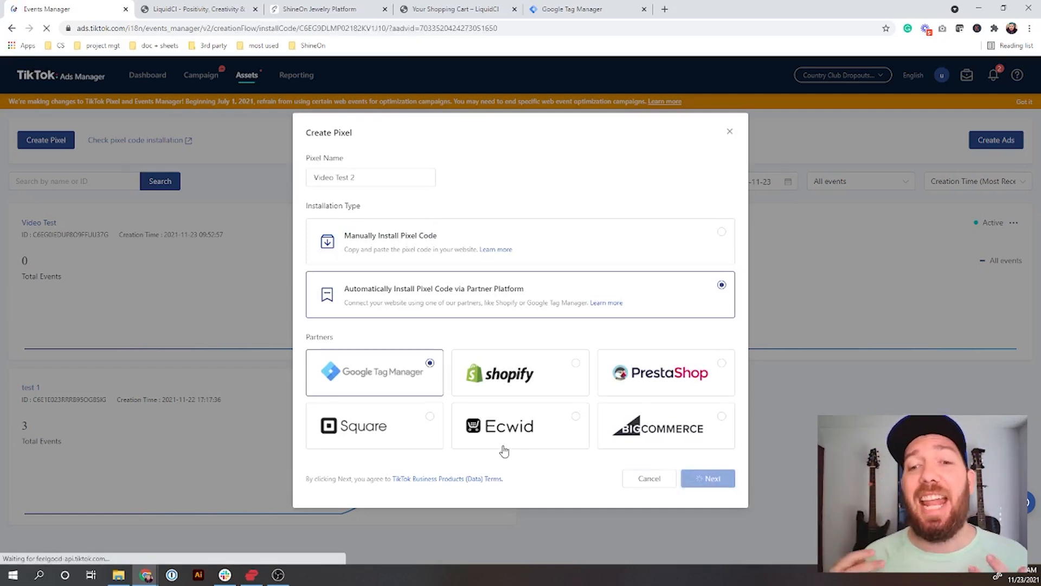
click(707, 479)
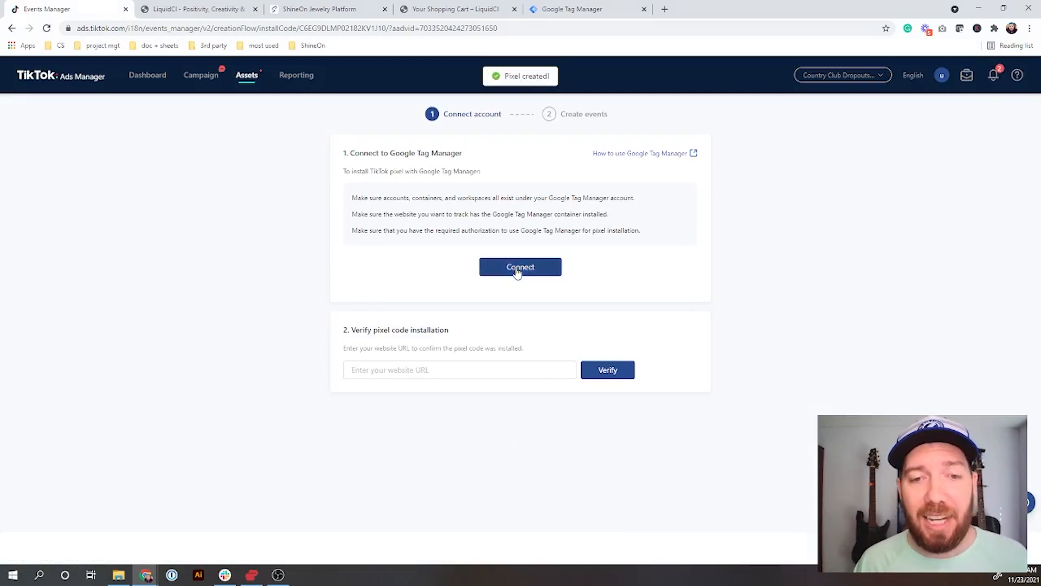
Connect GTM using the liquid account, liquidci.com container and Default Workspace, and continue
click(520, 267)
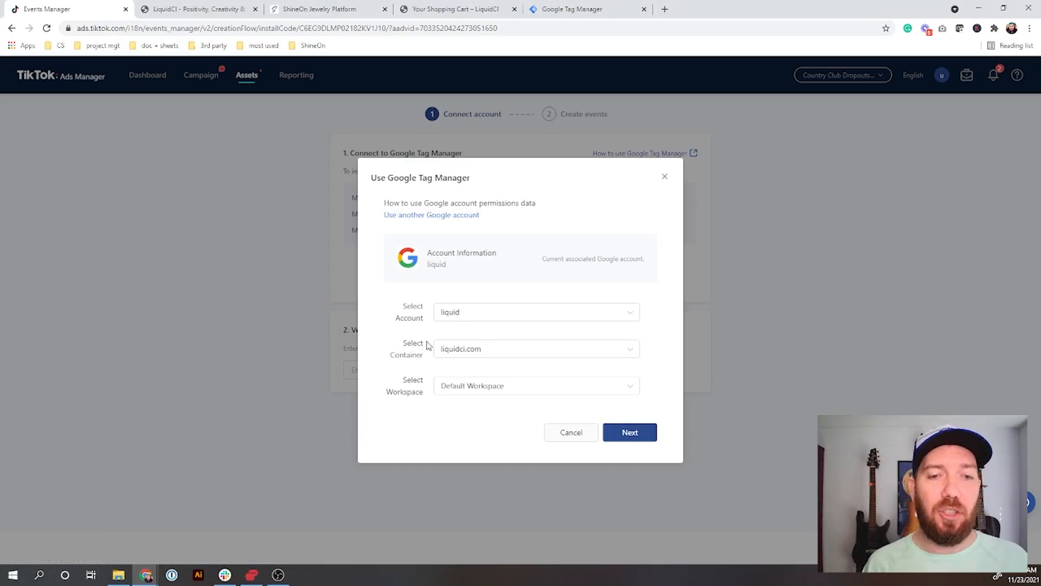
mouse_move(465, 348)
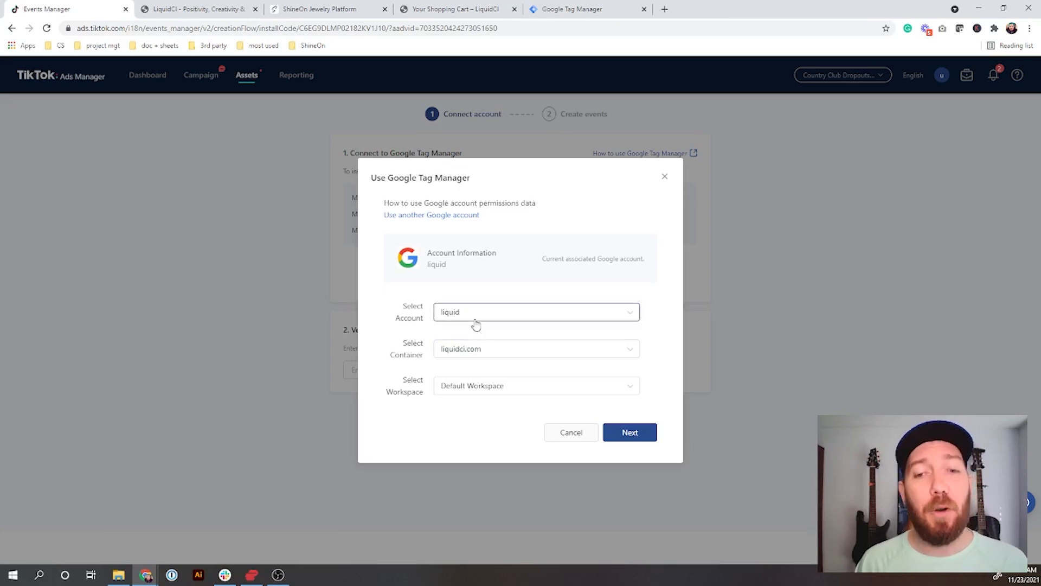
click(536, 311)
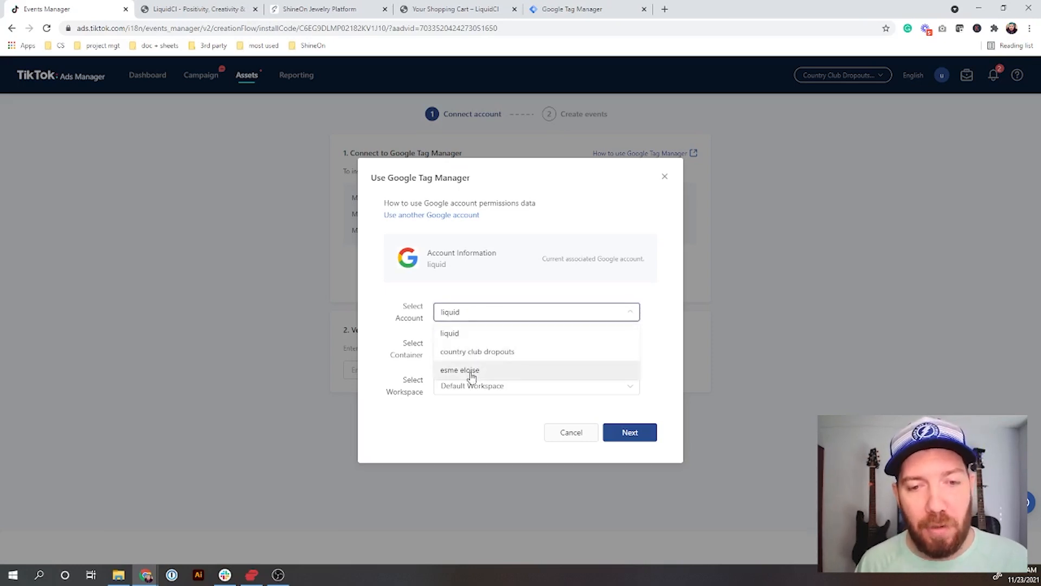
click(449, 333)
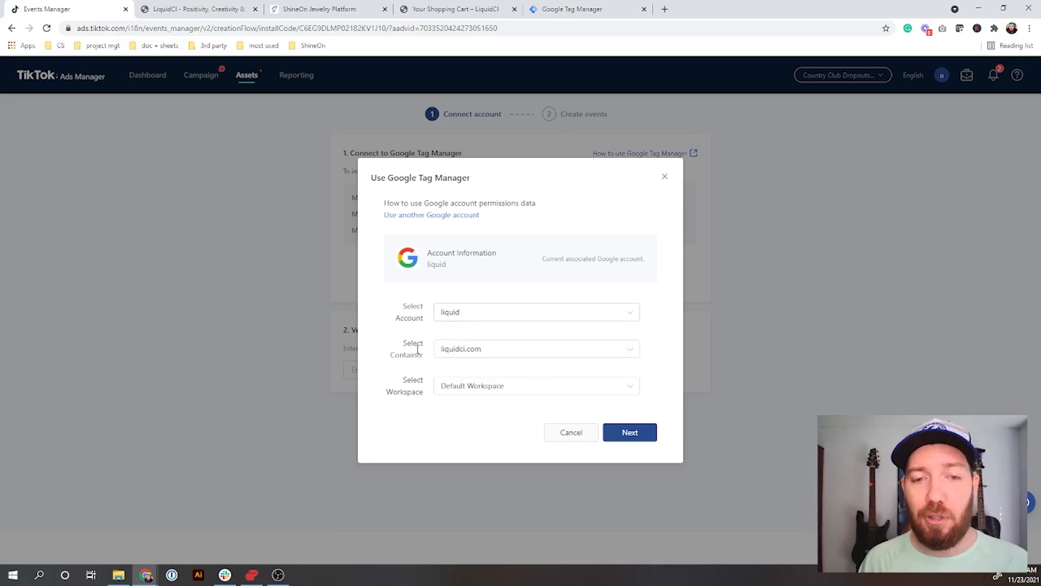
mouse_move(466, 410)
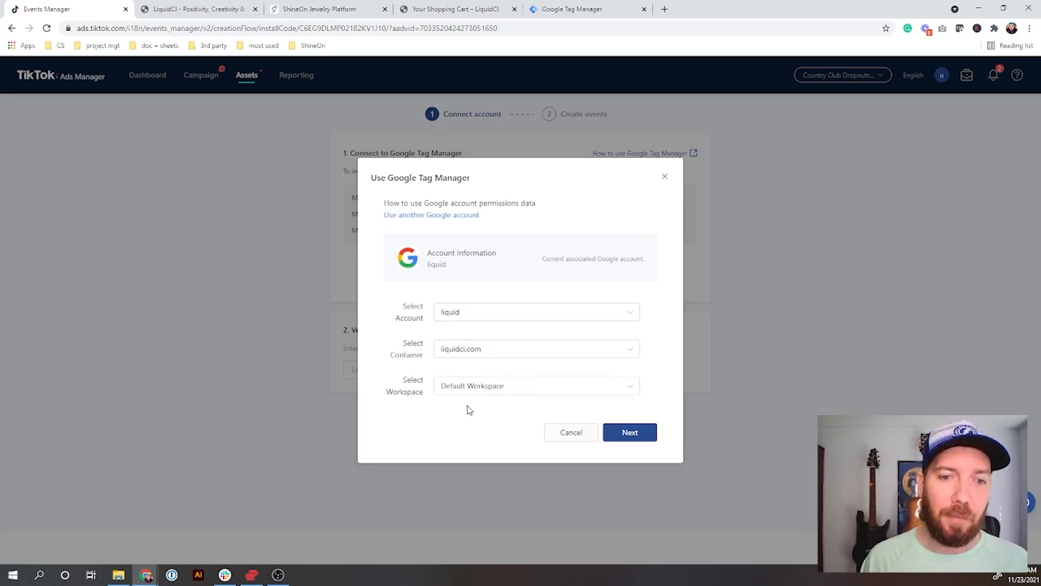
mouse_move(487, 397)
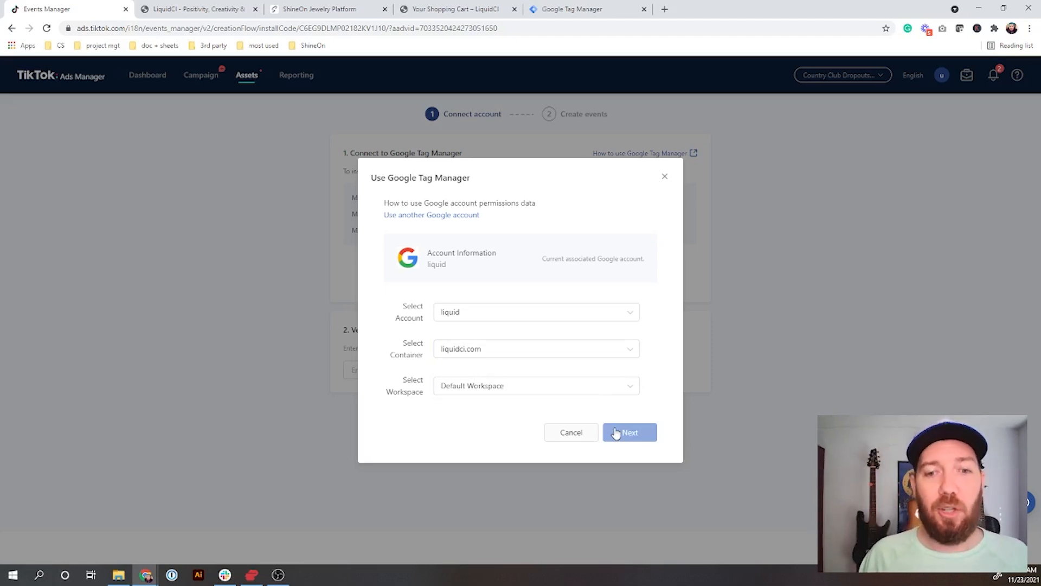
click(629, 433)
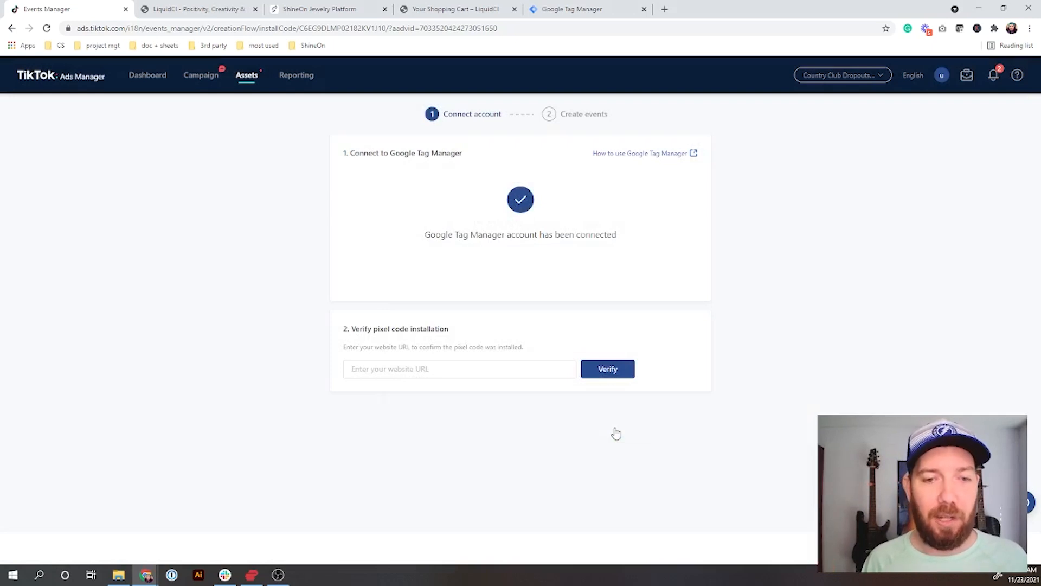
mouse_move(567, 344)
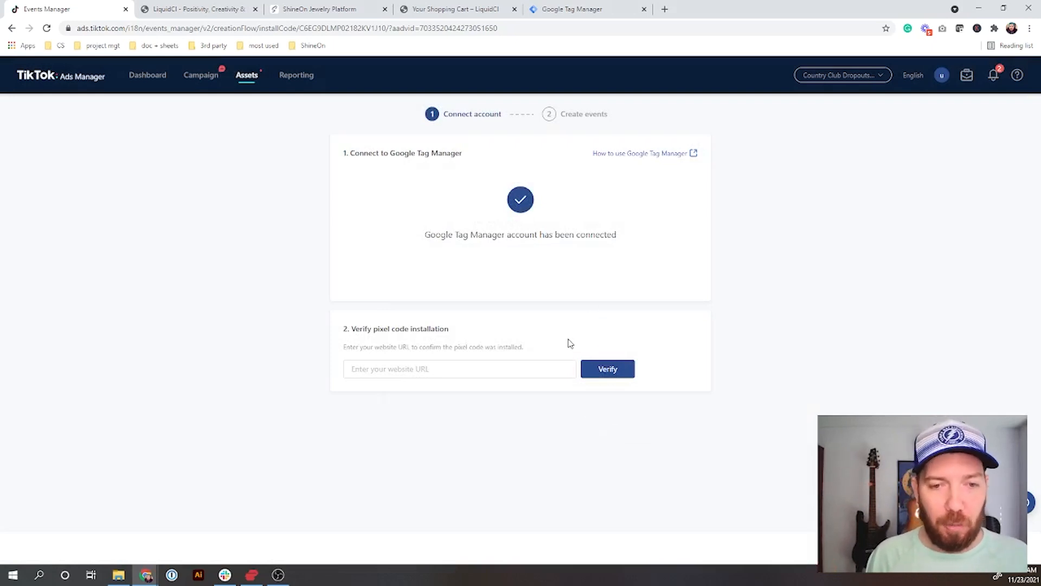
mouse_move(573, 64)
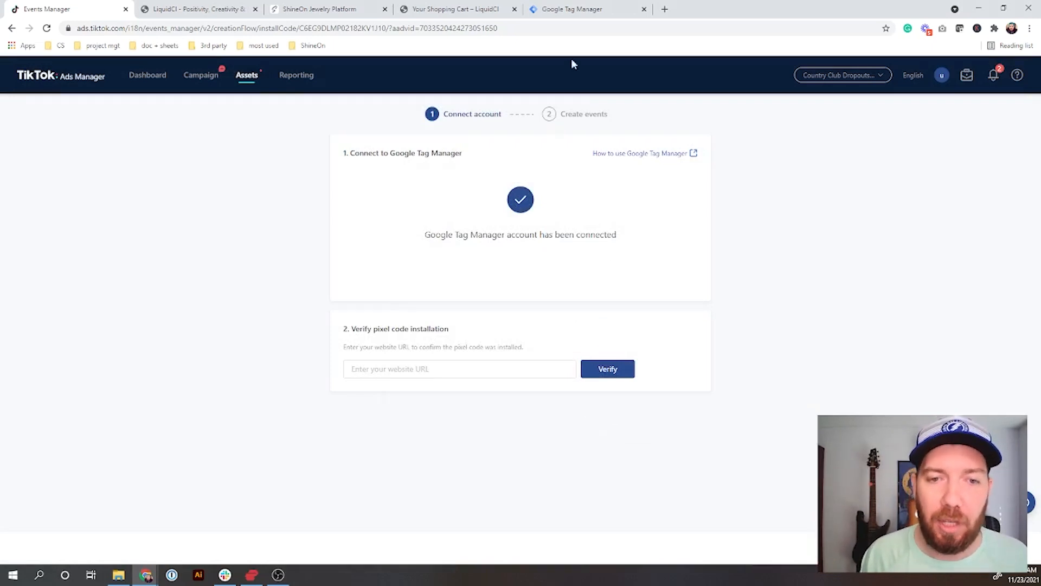
After the connected confirmation, switch to the Google Tag Manager tab
click(572, 9)
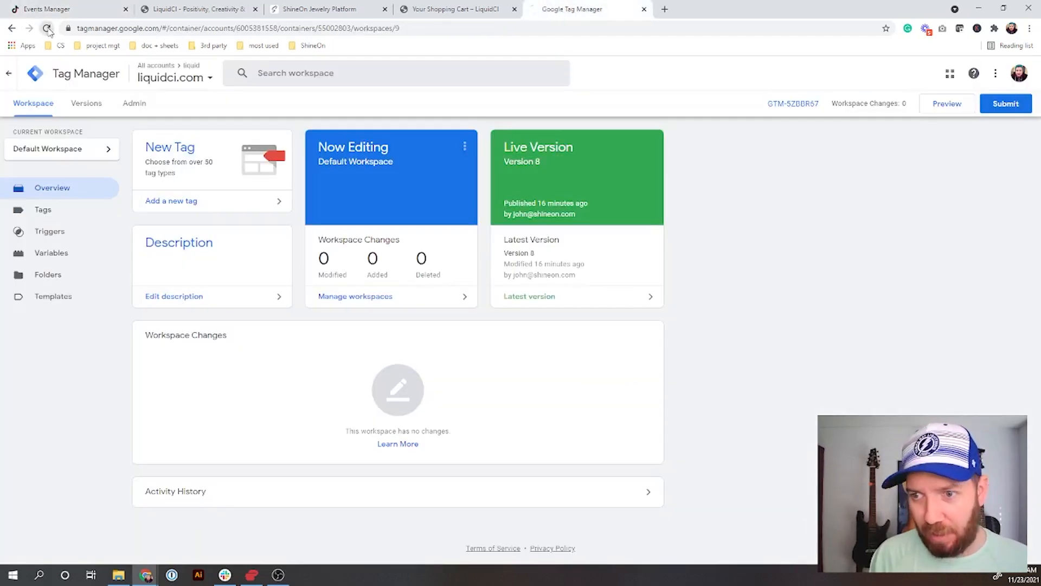
Reload GTM to see Version 9 with the new pixel tag, then return to TikTok Ads Manager
click(48, 28)
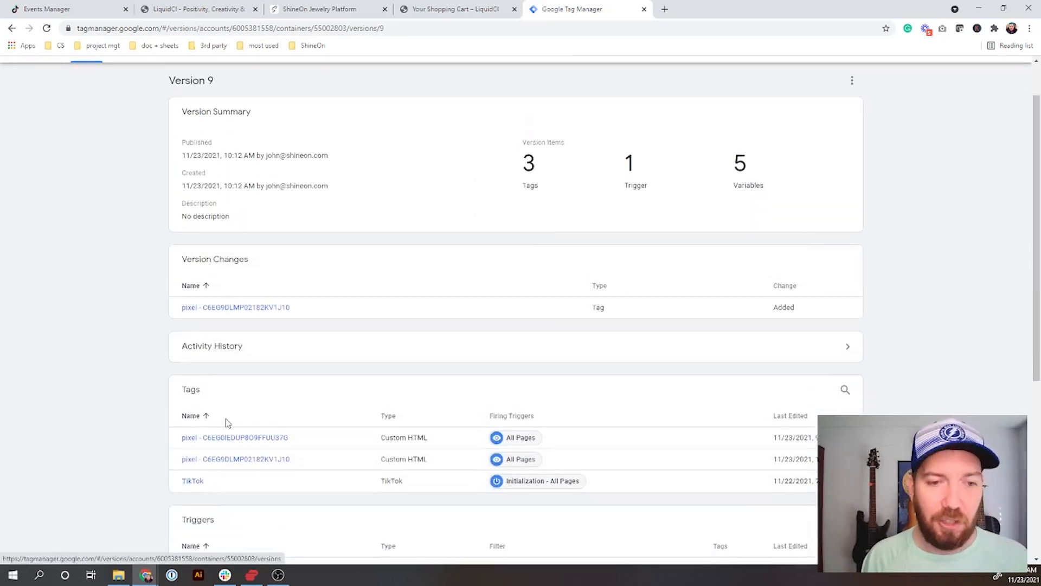
mouse_move(236, 437)
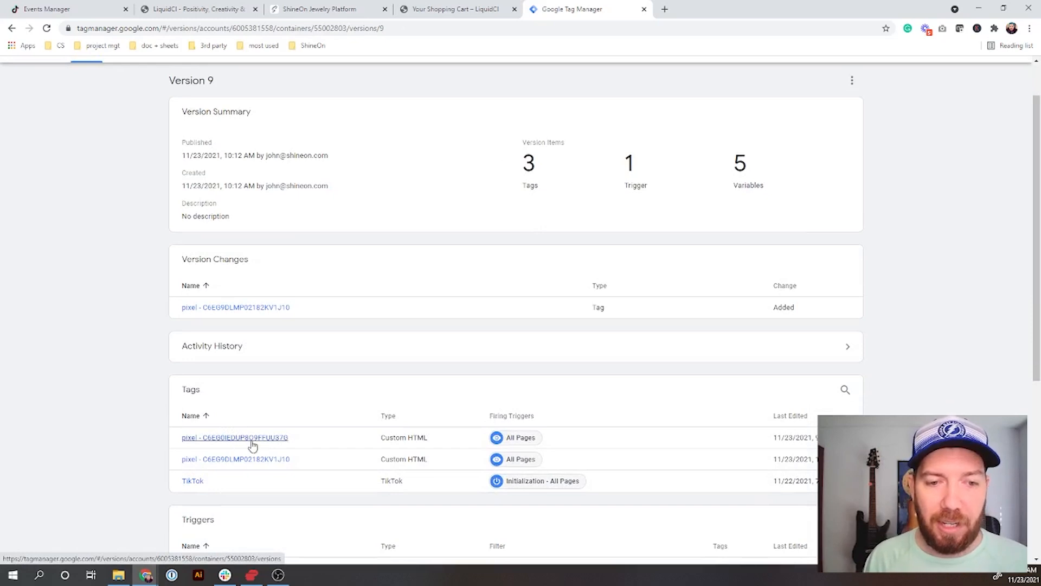
mouse_move(279, 463)
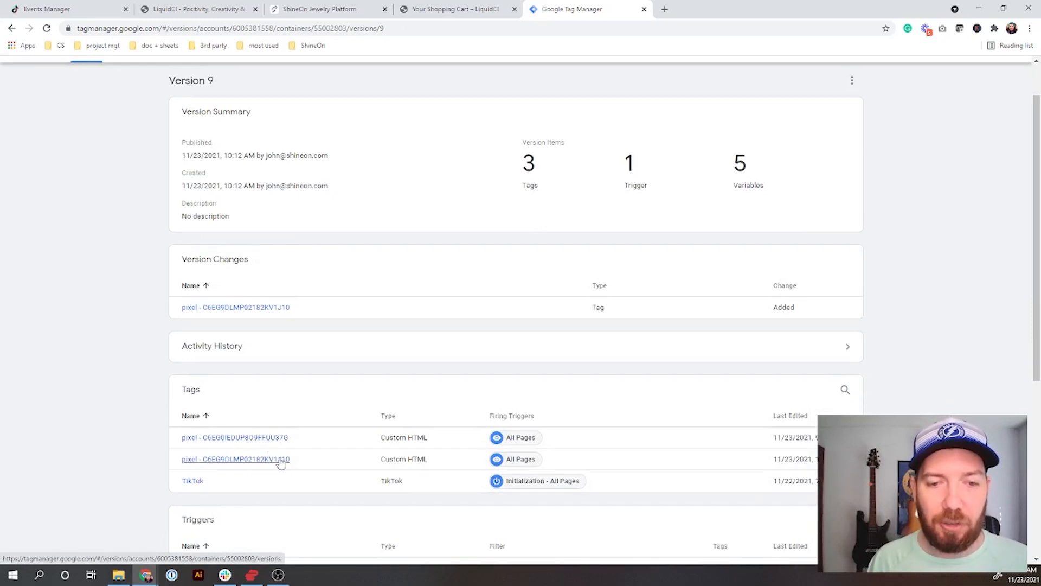
mouse_move(464, 82)
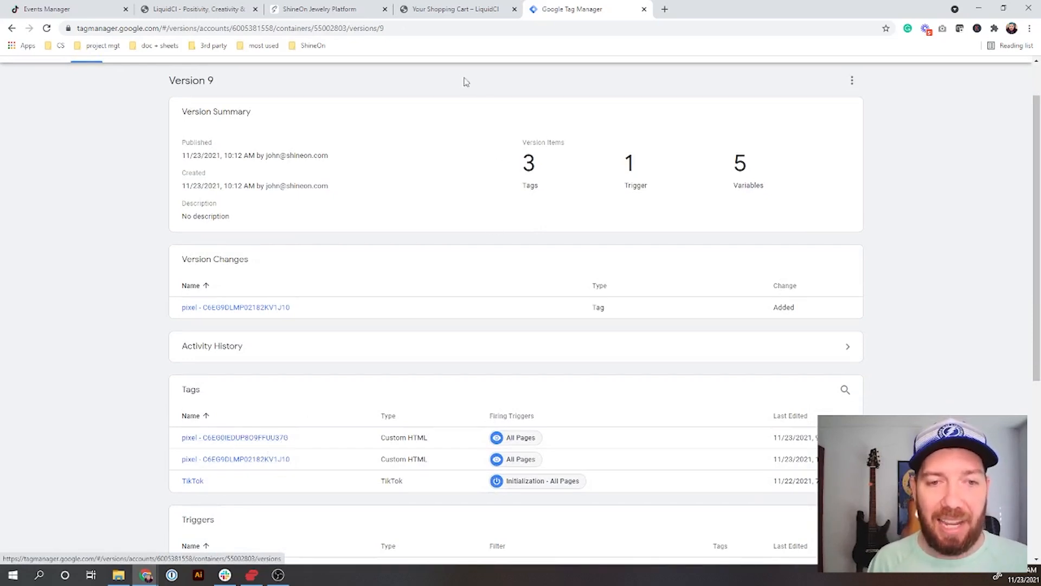
click(63, 9)
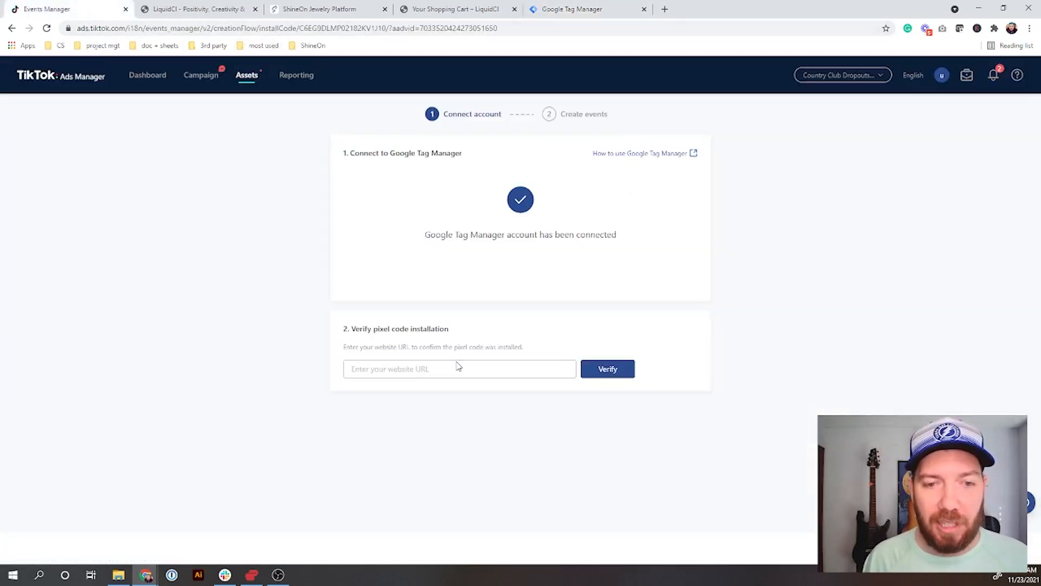
Enter liquidci.com as the website URL and verify the pixel code installation
text(liqui)
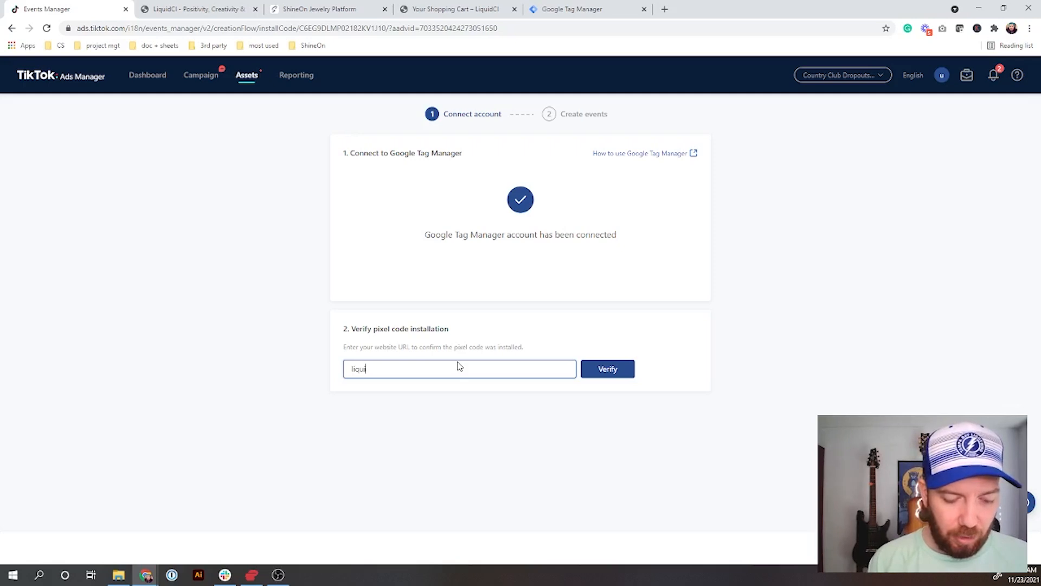
text(dci.com)
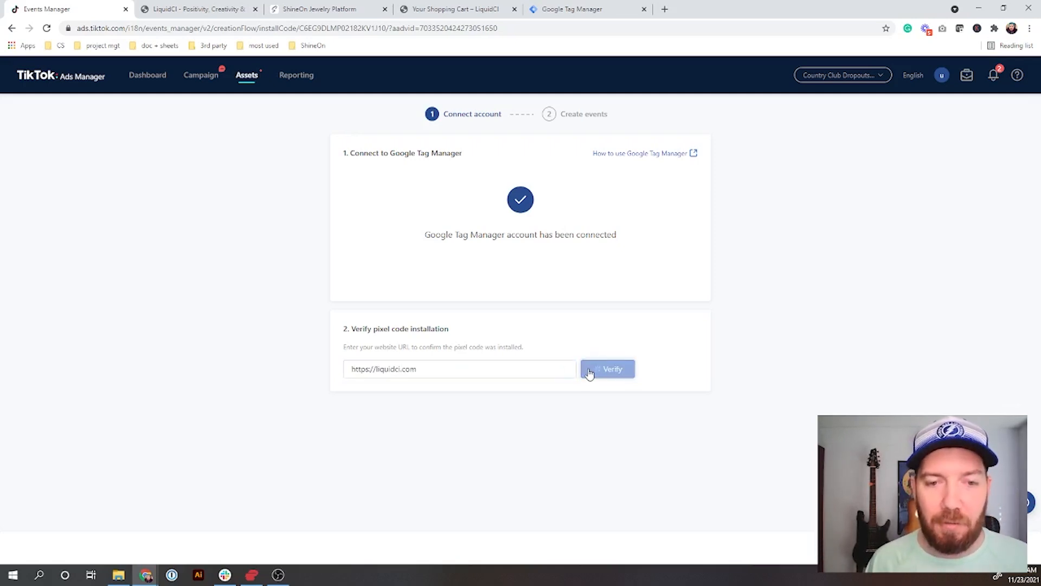
mouse_move(584, 359)
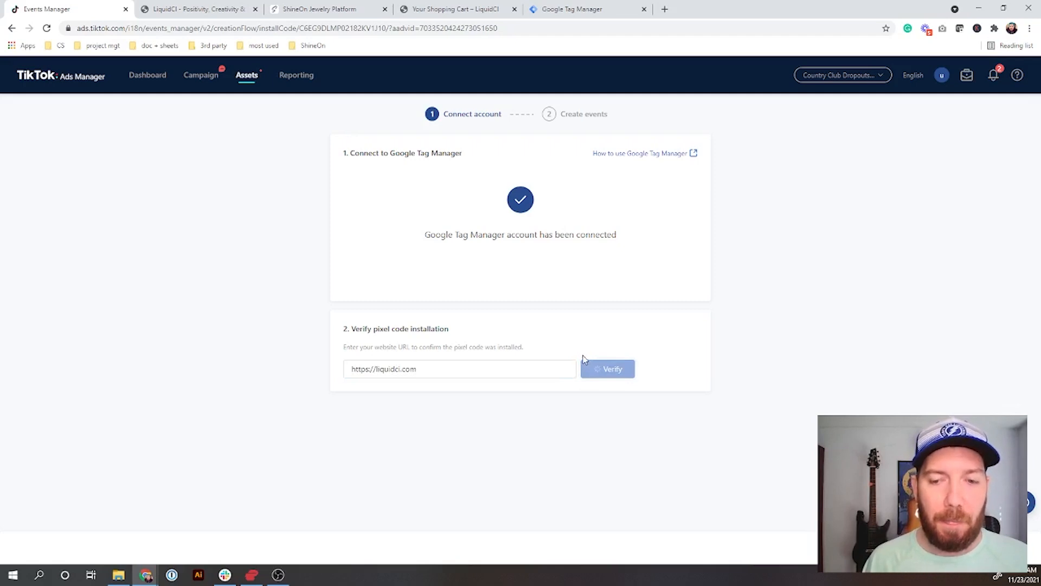
click(606, 369)
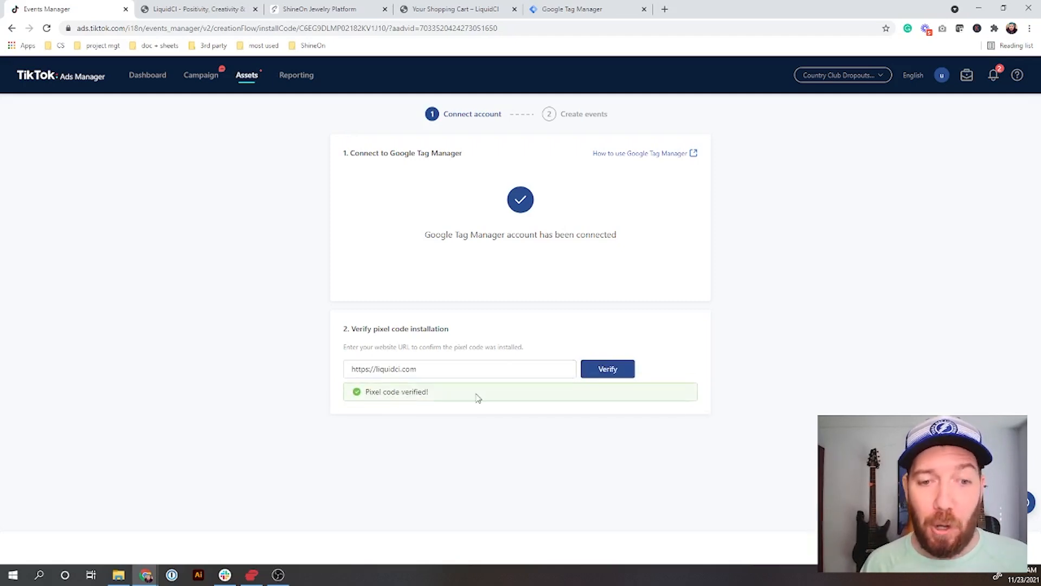
mouse_move(775, 399)
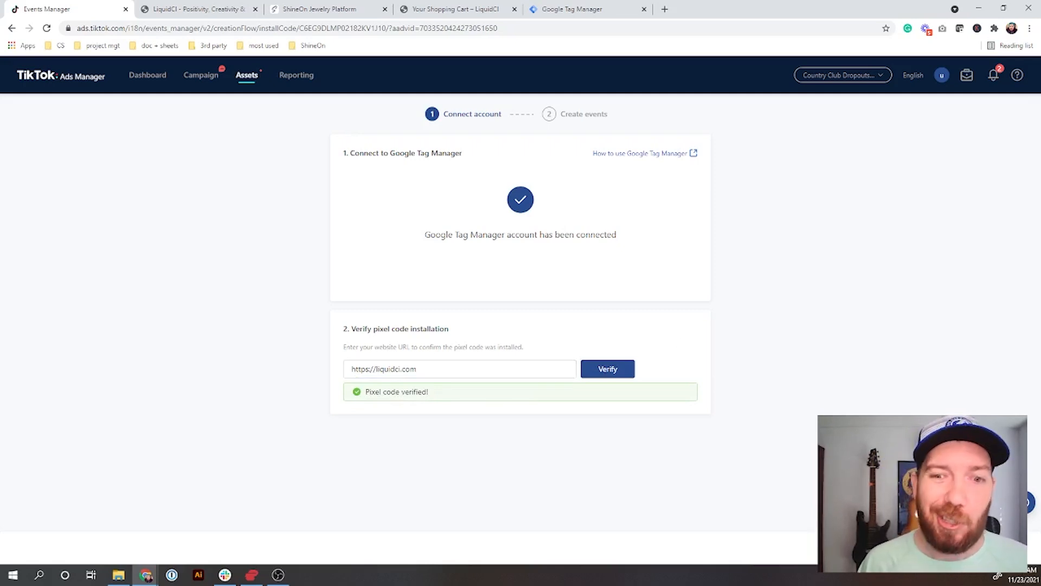
Create a URL keyword event of type Add to Cart with URL containing 'cart'
click(606, 369)
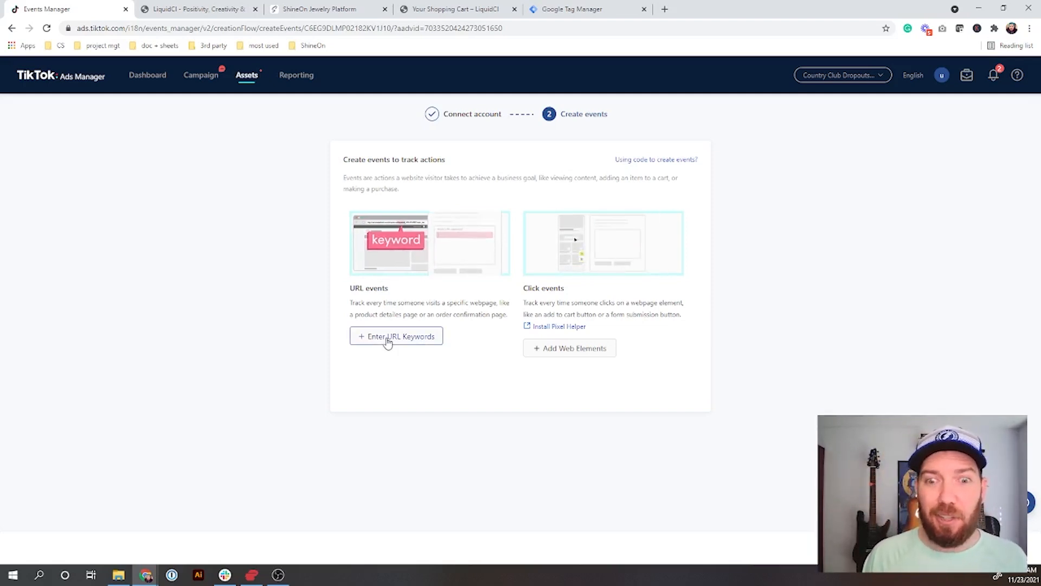
click(396, 336)
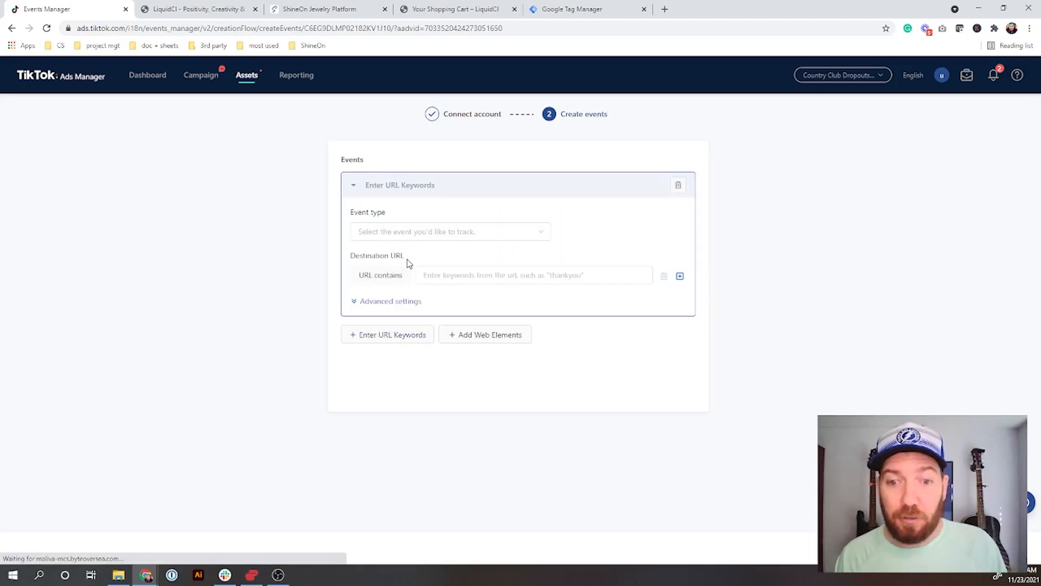
click(449, 231)
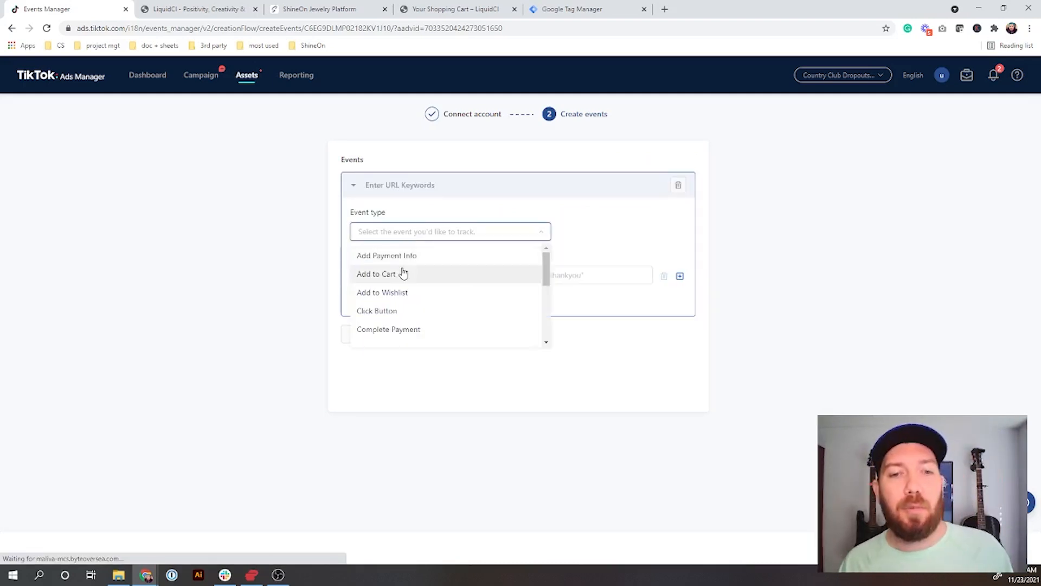
click(376, 274)
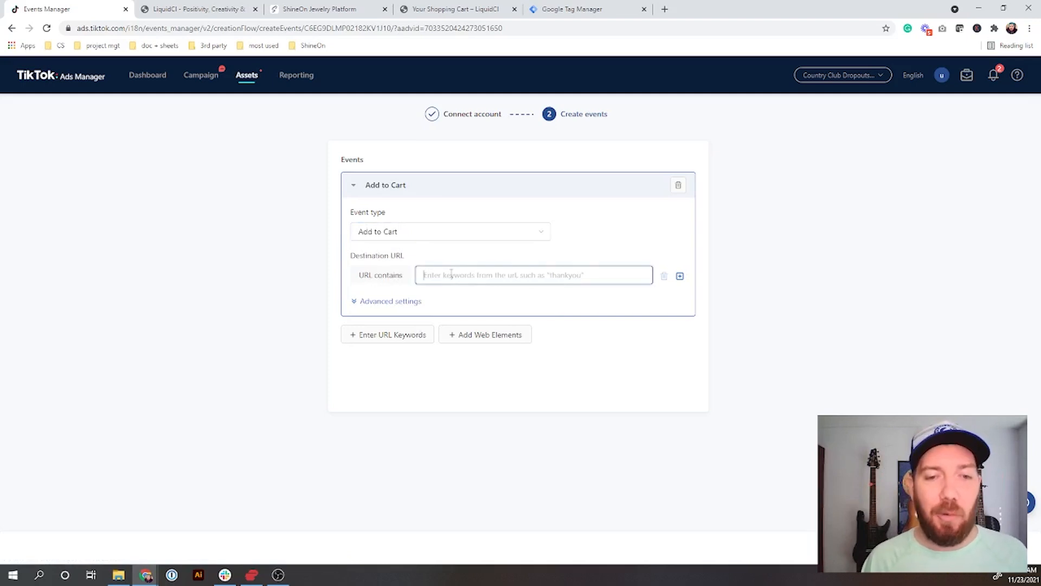
text(cart)
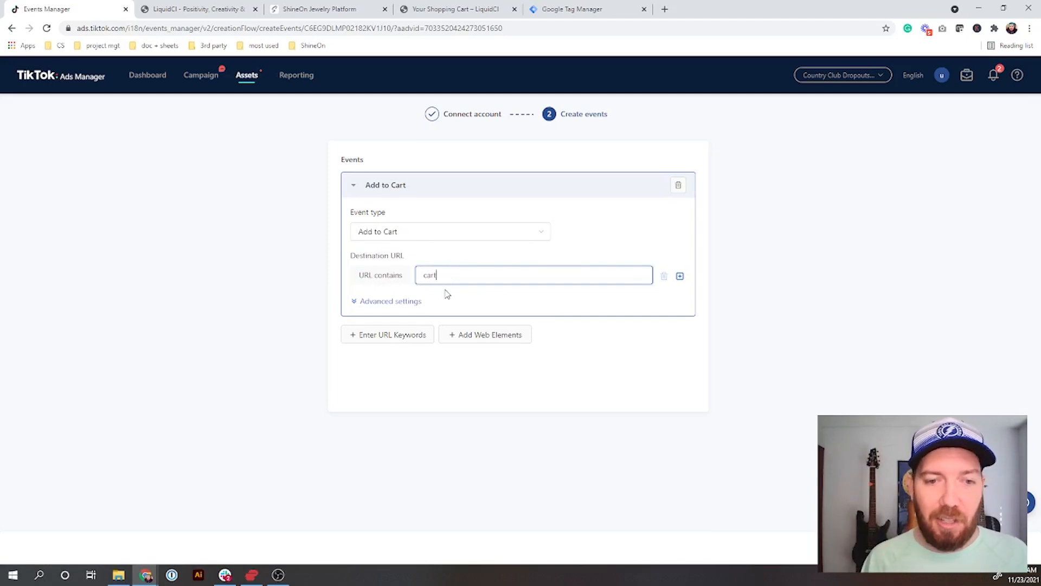
Create a second URL keyword event of type Place an Order with two URL conditions
click(388, 334)
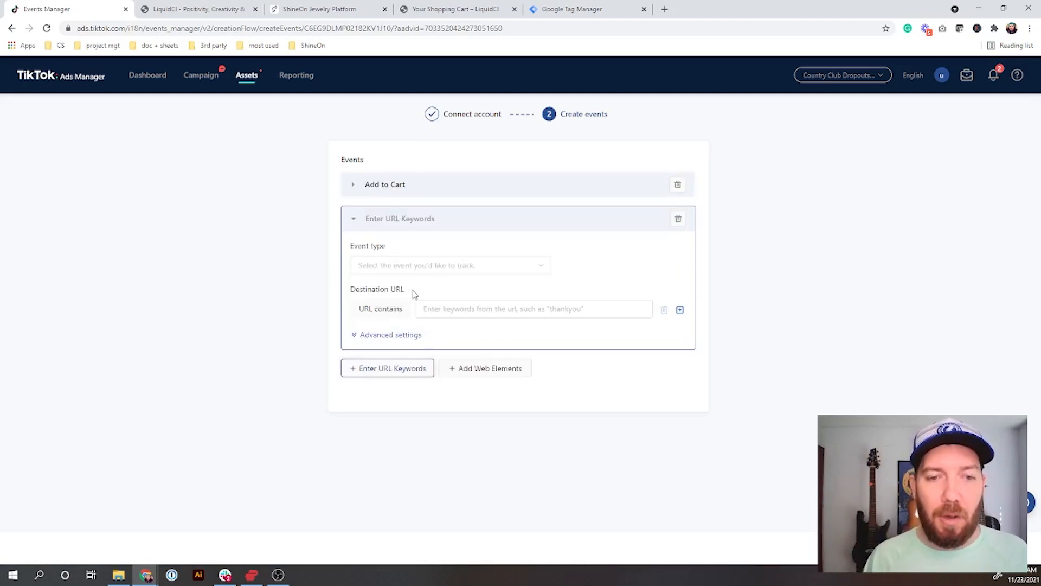
click(450, 265)
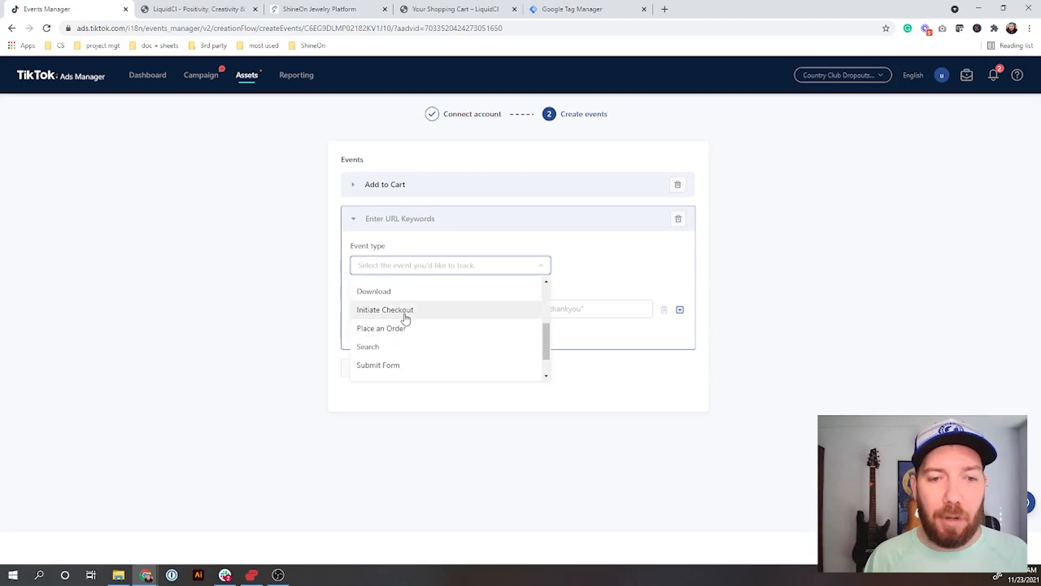
click(381, 328)
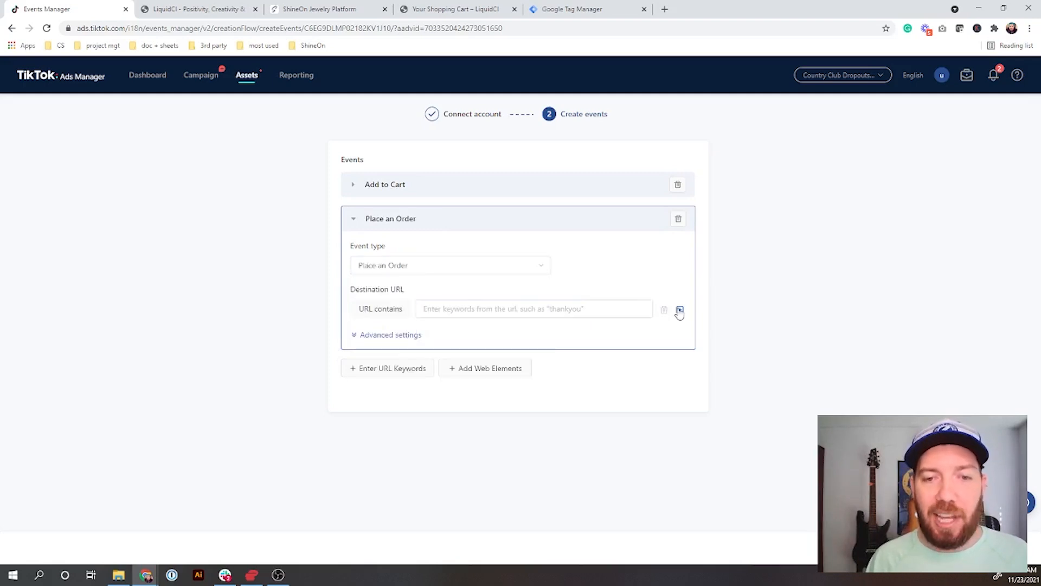
click(679, 311)
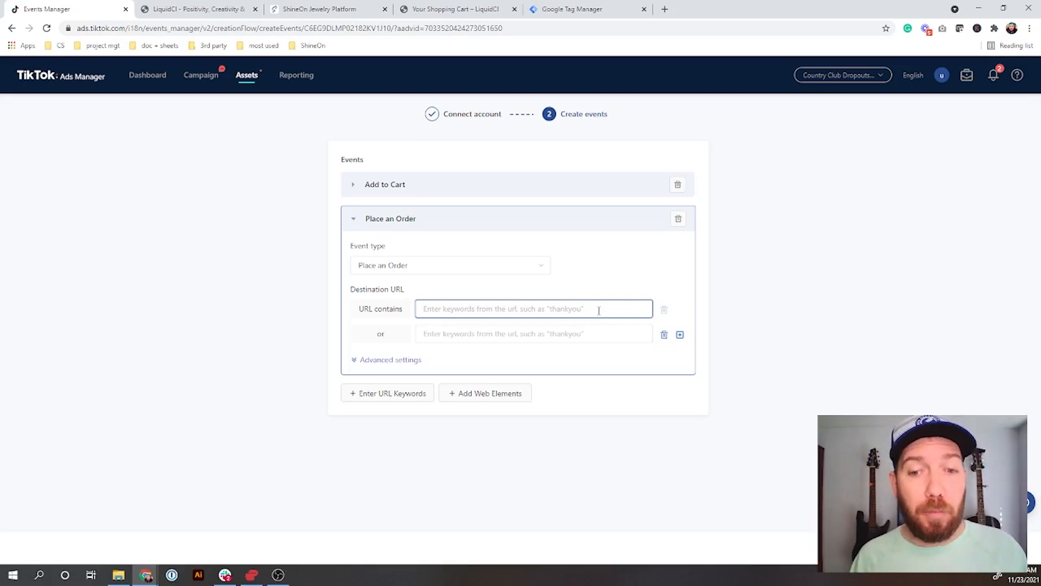
Enter 'thank_you' and 'post_purchase' as the alternative URL keywords for Place an Order
text(thank)
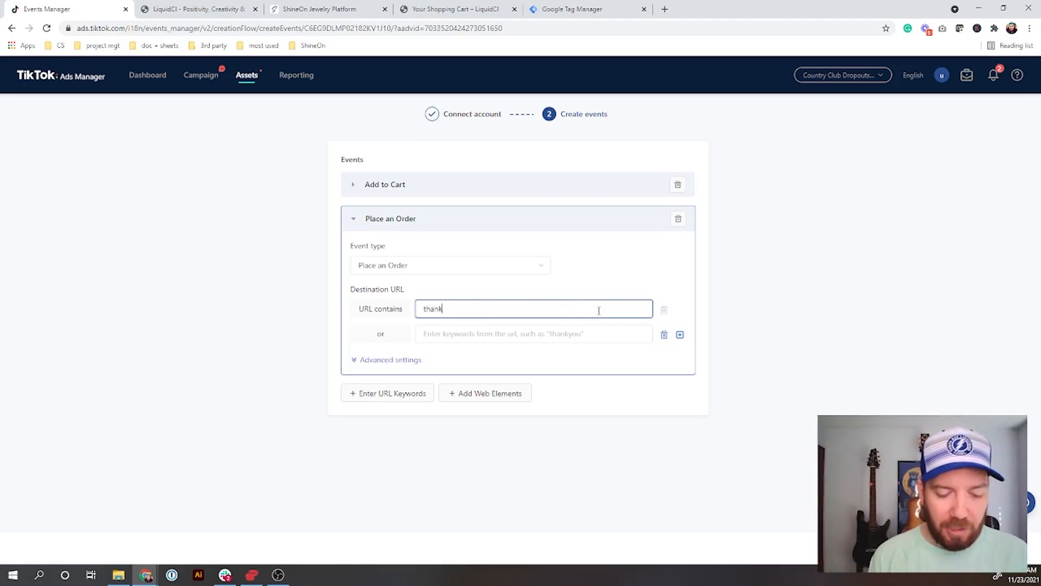
text(_you)
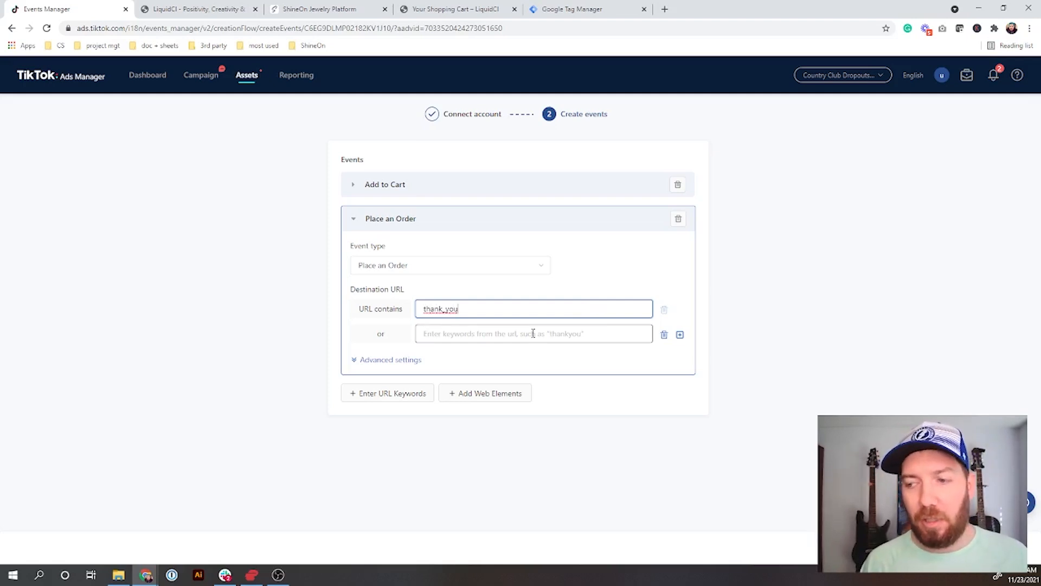
click(533, 333)
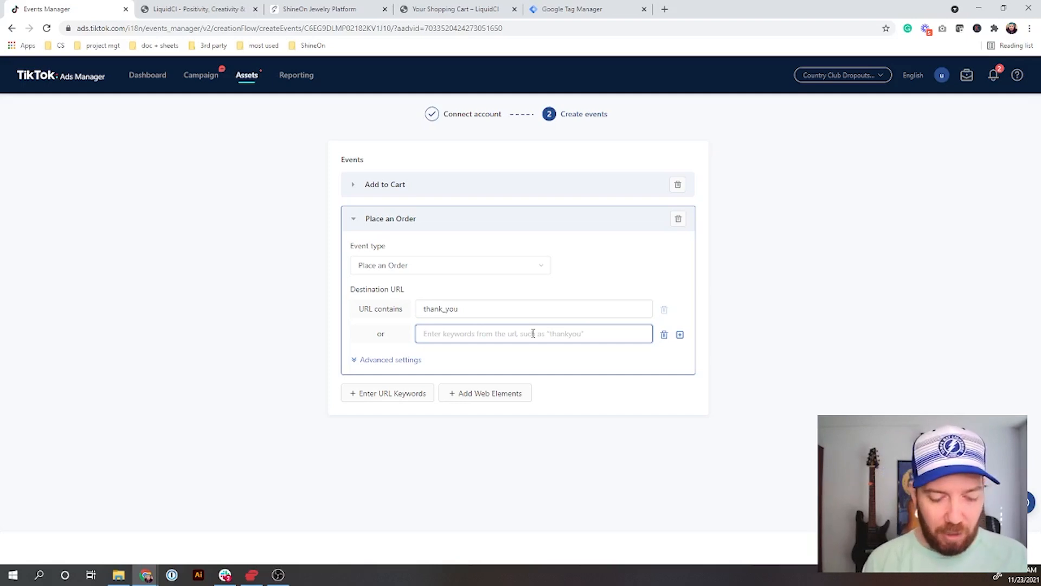
text(post_pur)
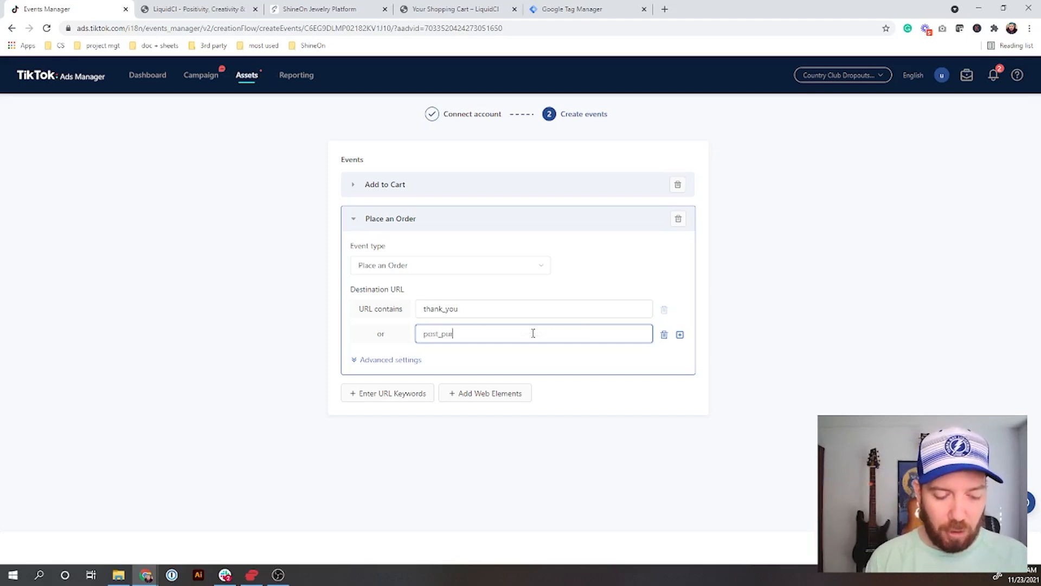
text(rchase)
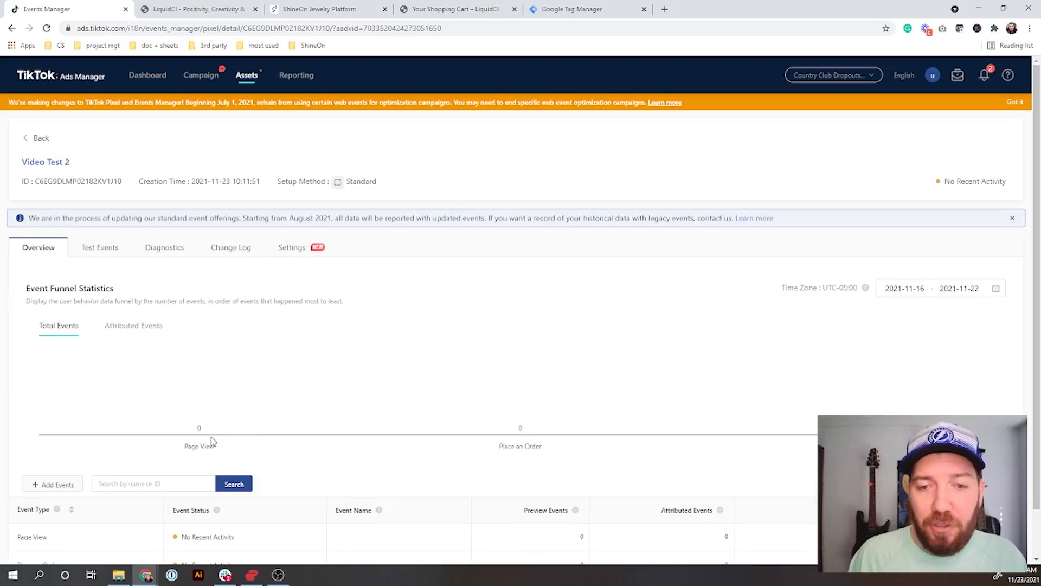
mouse_move(747, 438)
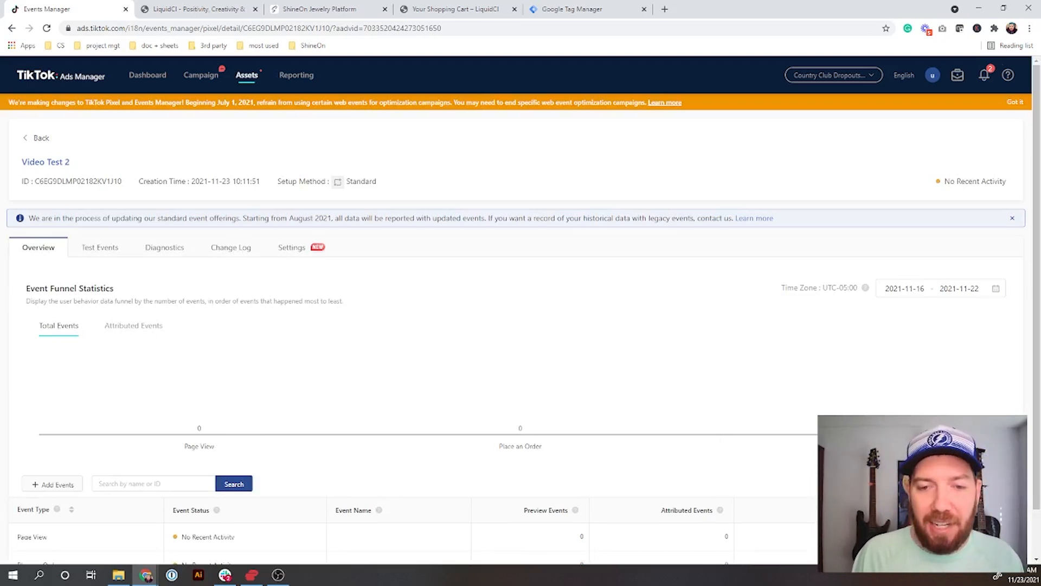
mouse_move(372, 359)
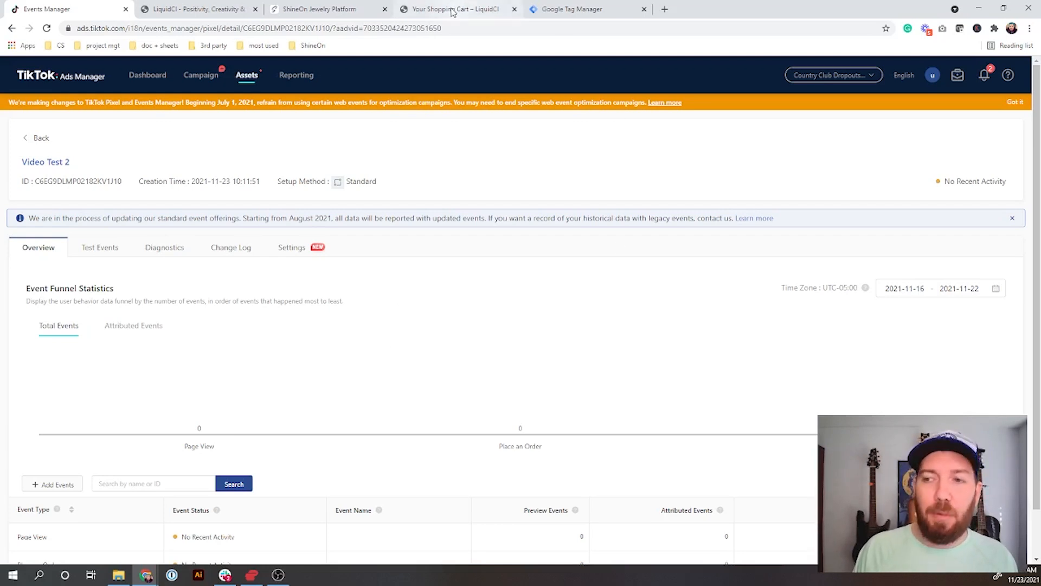
mouse_move(457, 9)
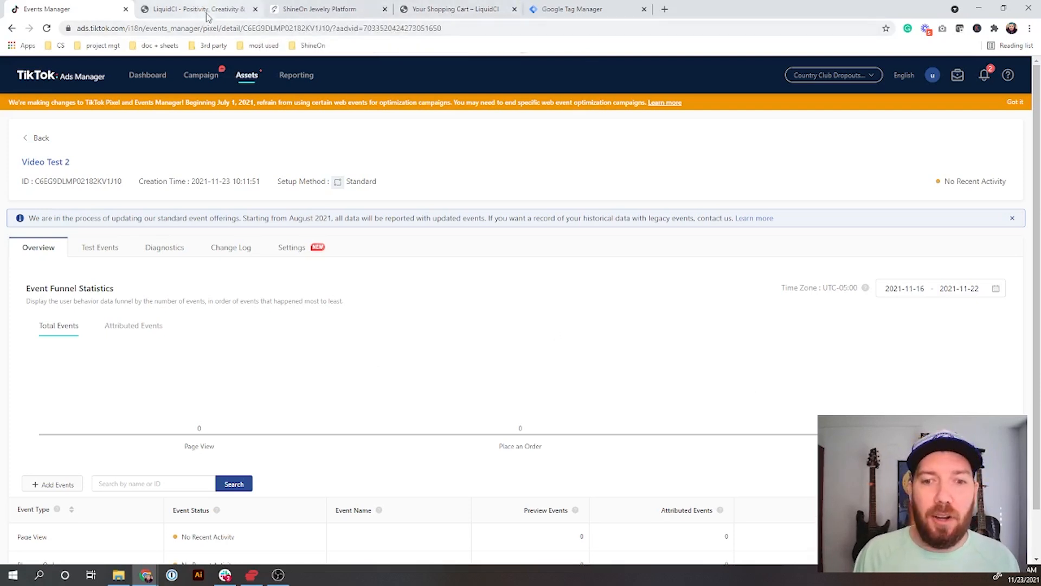
Run TikTok Pixel Helper on the LiquidCI store page to list the three detected pixels
click(198, 8)
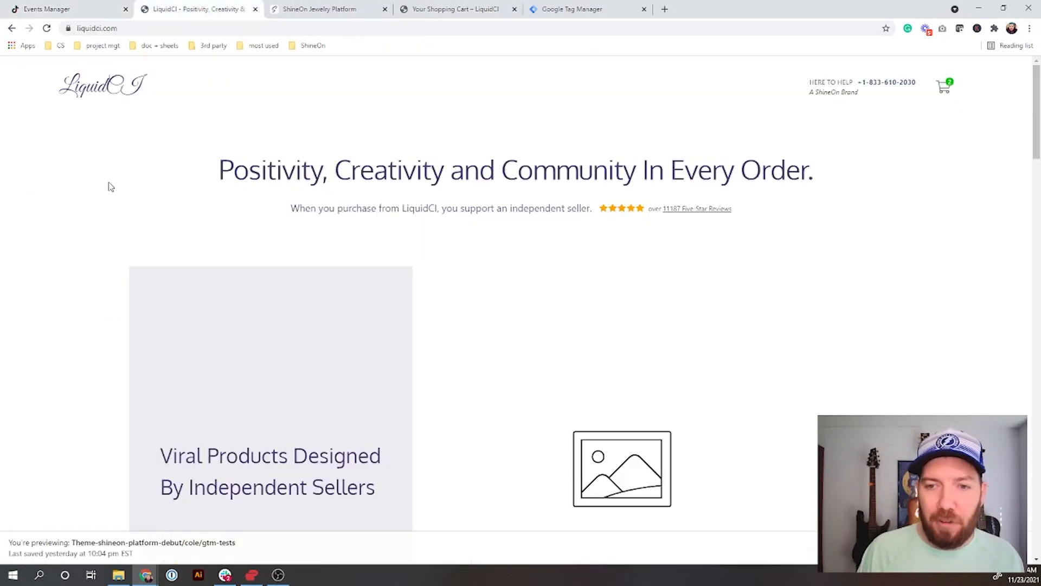
mouse_move(43, 108)
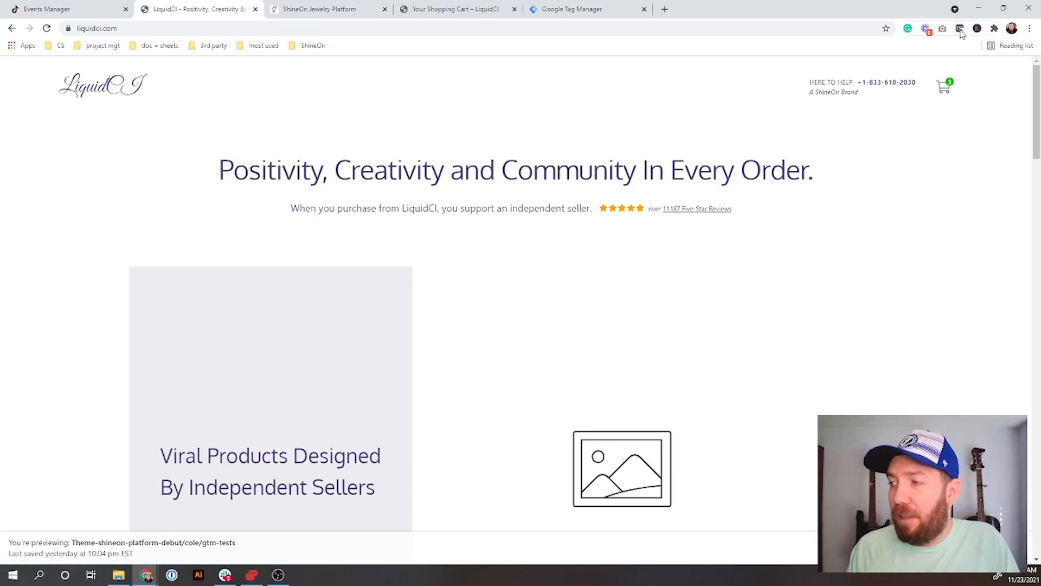
click(995, 28)
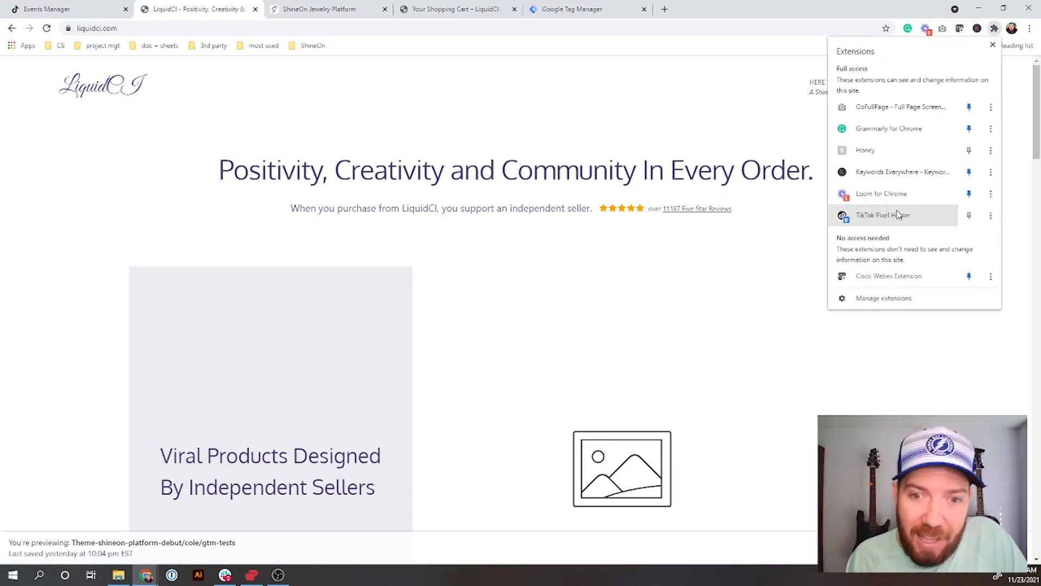
click(883, 214)
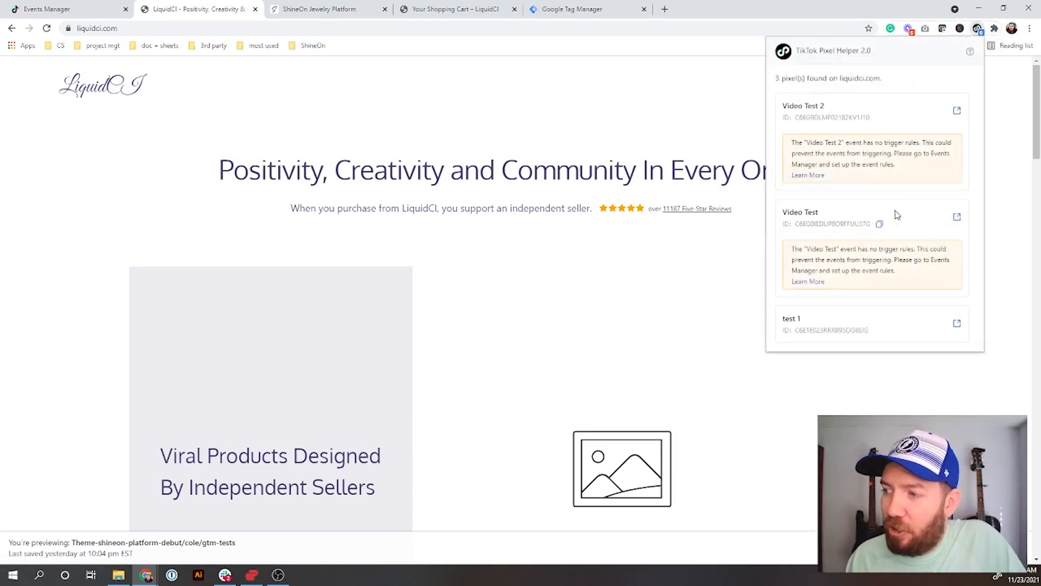
mouse_move(827, 88)
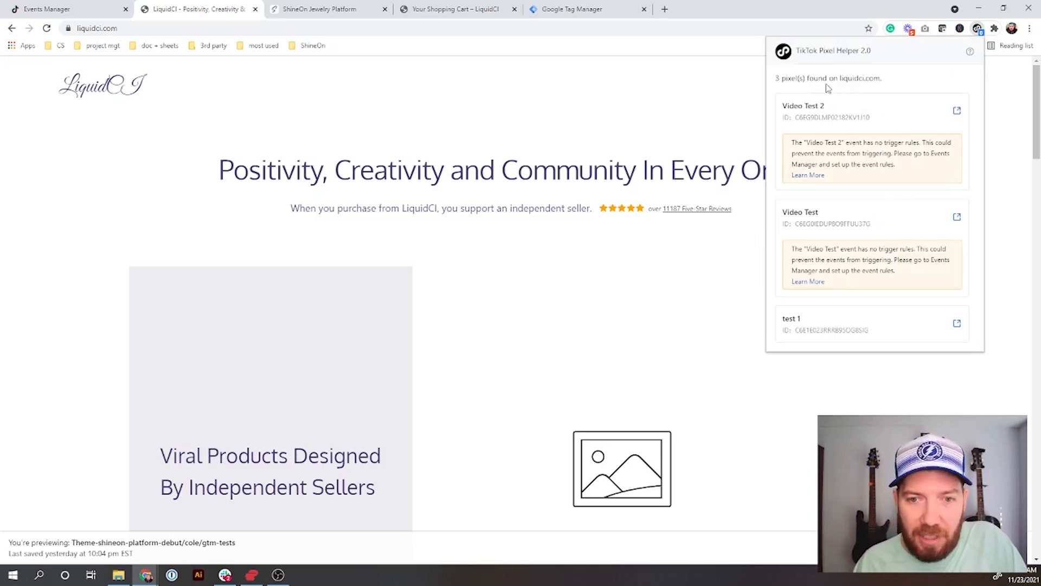
mouse_move(835, 208)
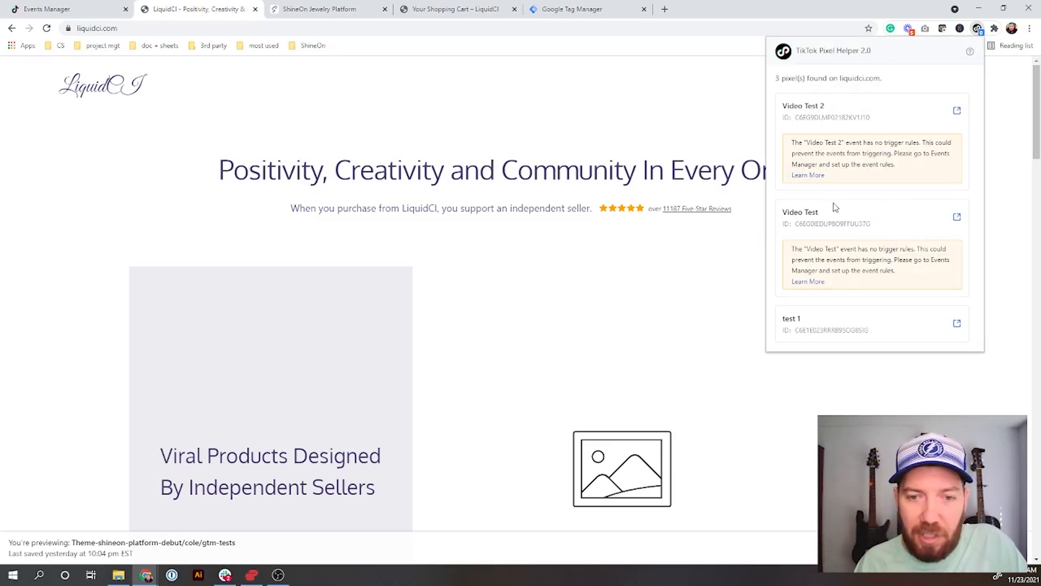
mouse_move(803, 225)
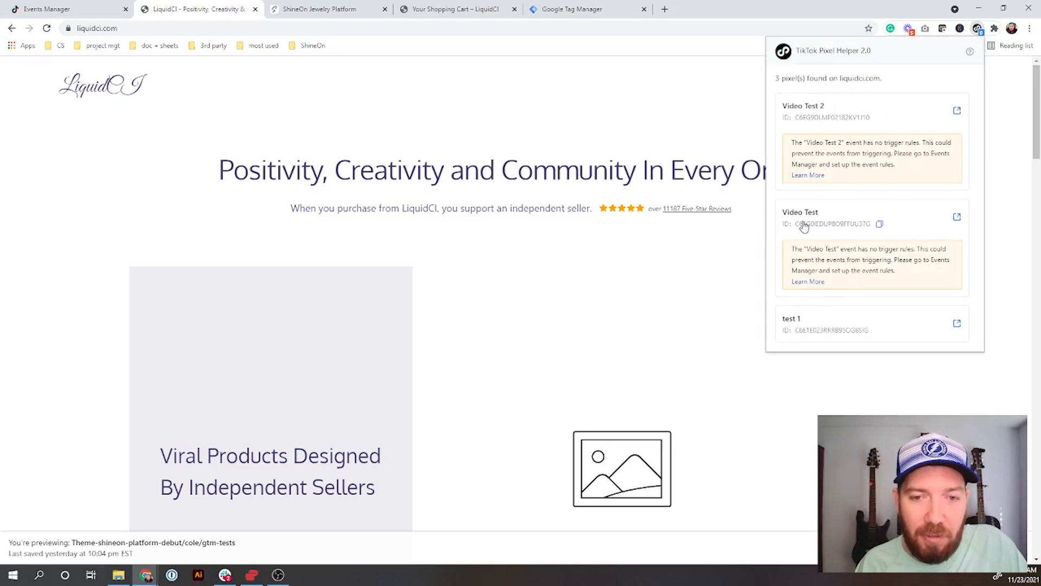
mouse_move(804, 122)
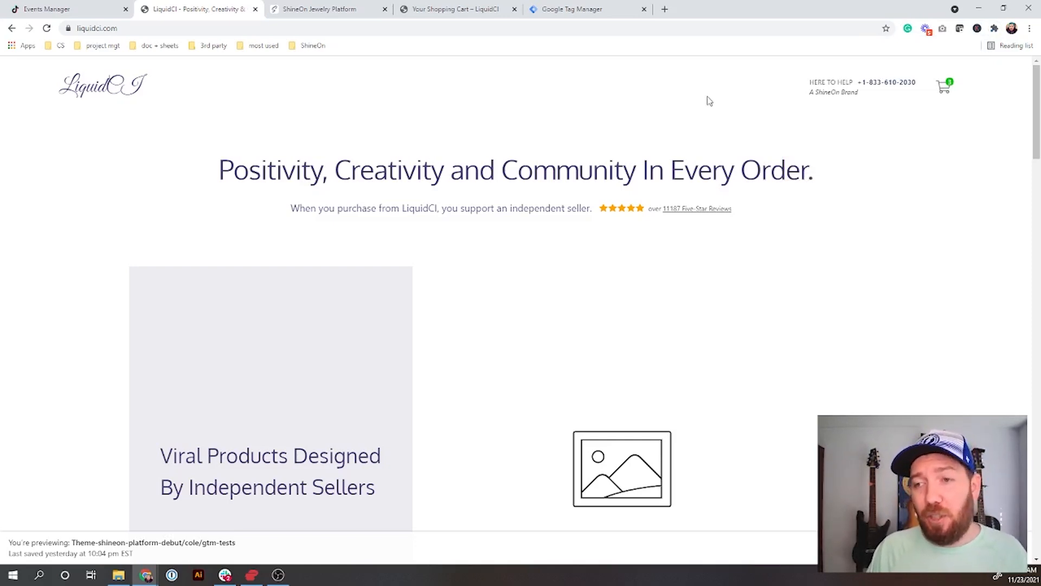
mouse_move(252, 81)
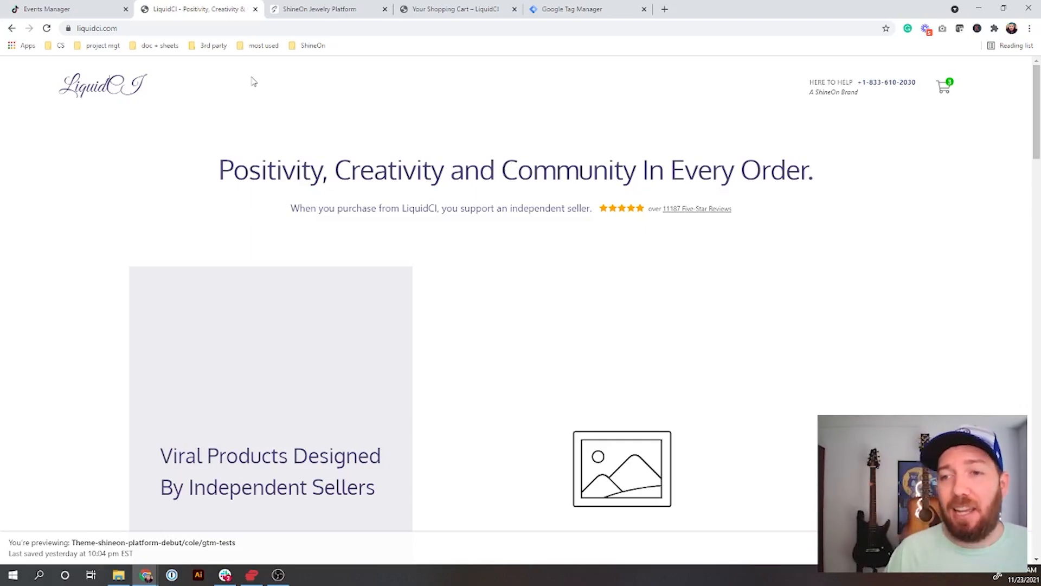